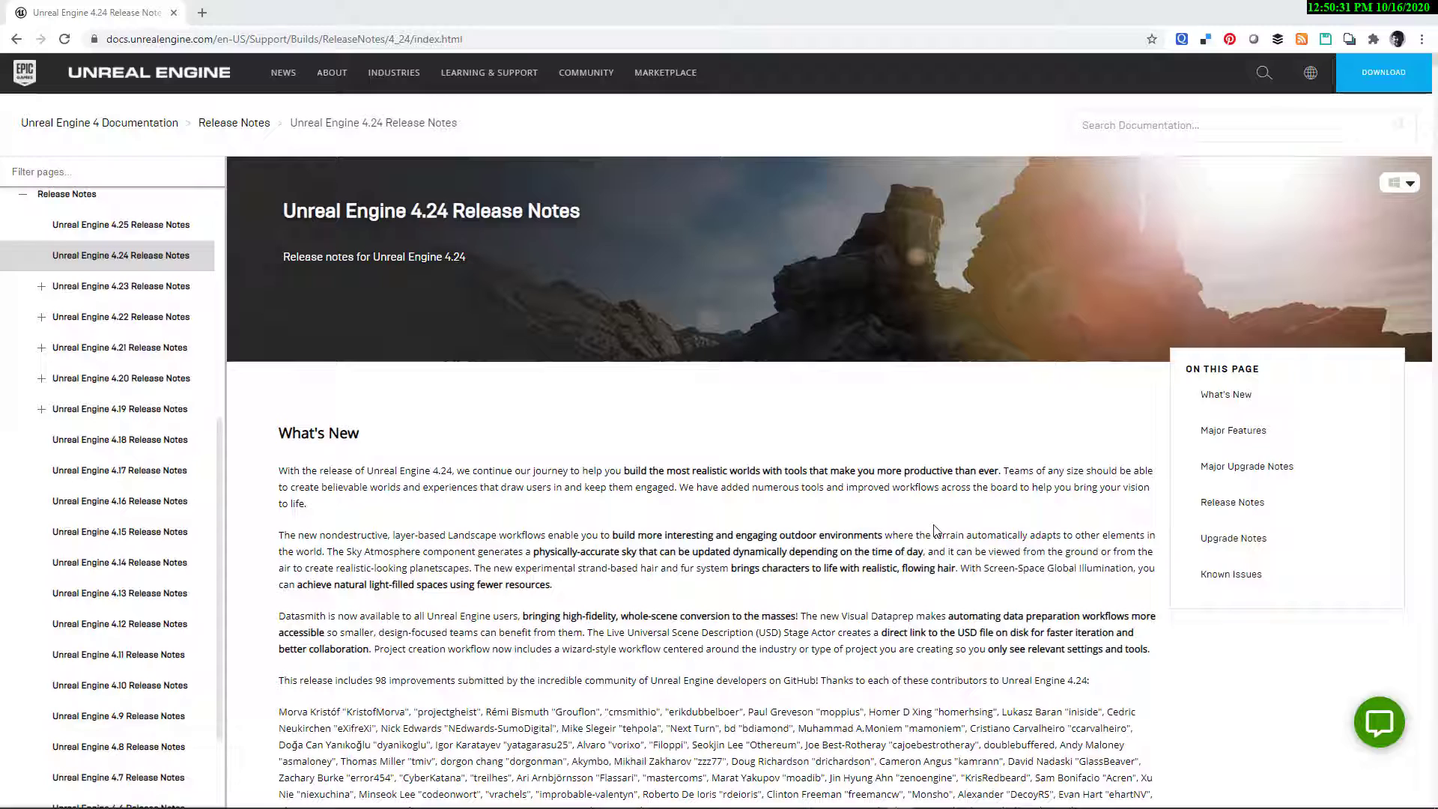
{"action": "mouse_move", "coordinate": [545, 329]}
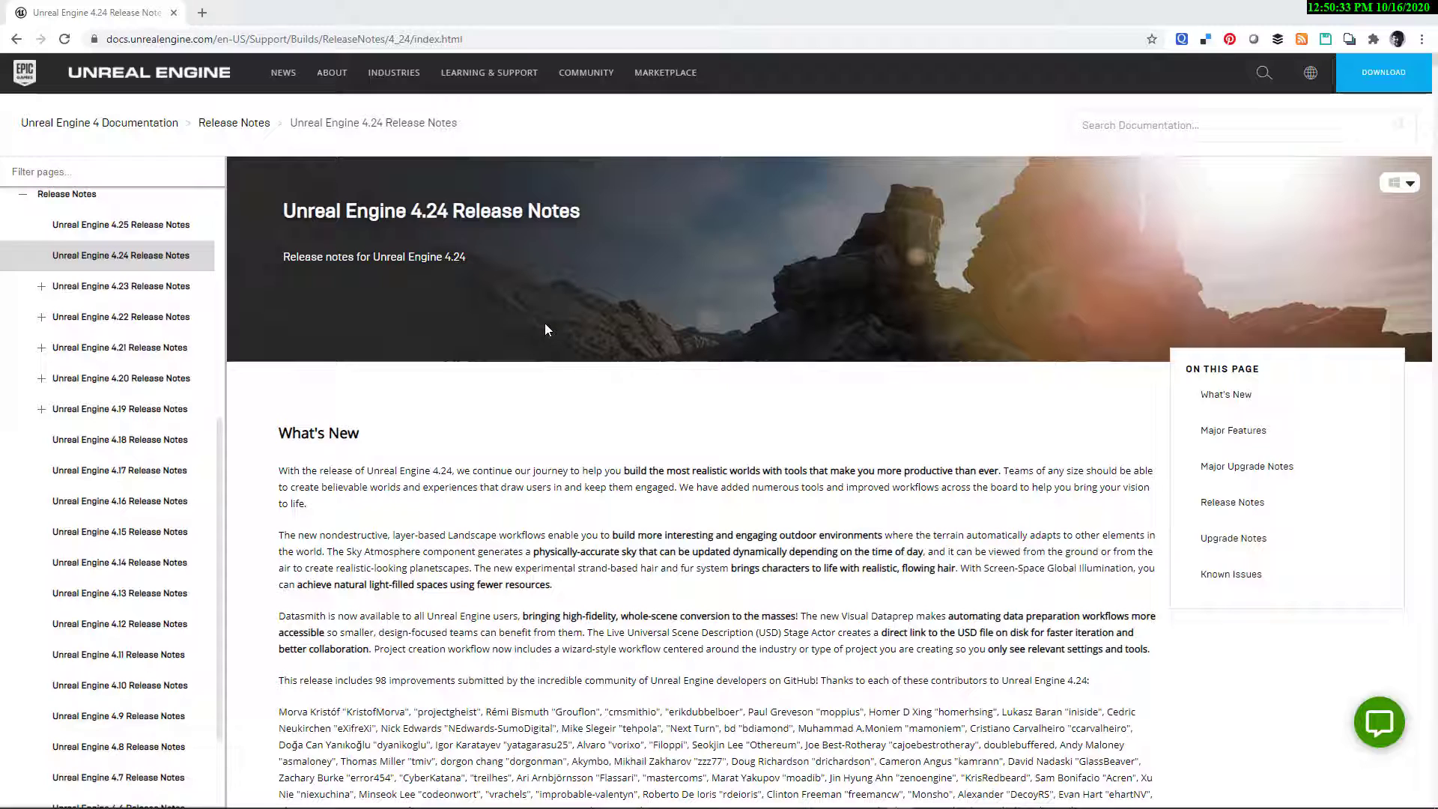
{"action": "mouse_move", "coordinate": [476, 236]}
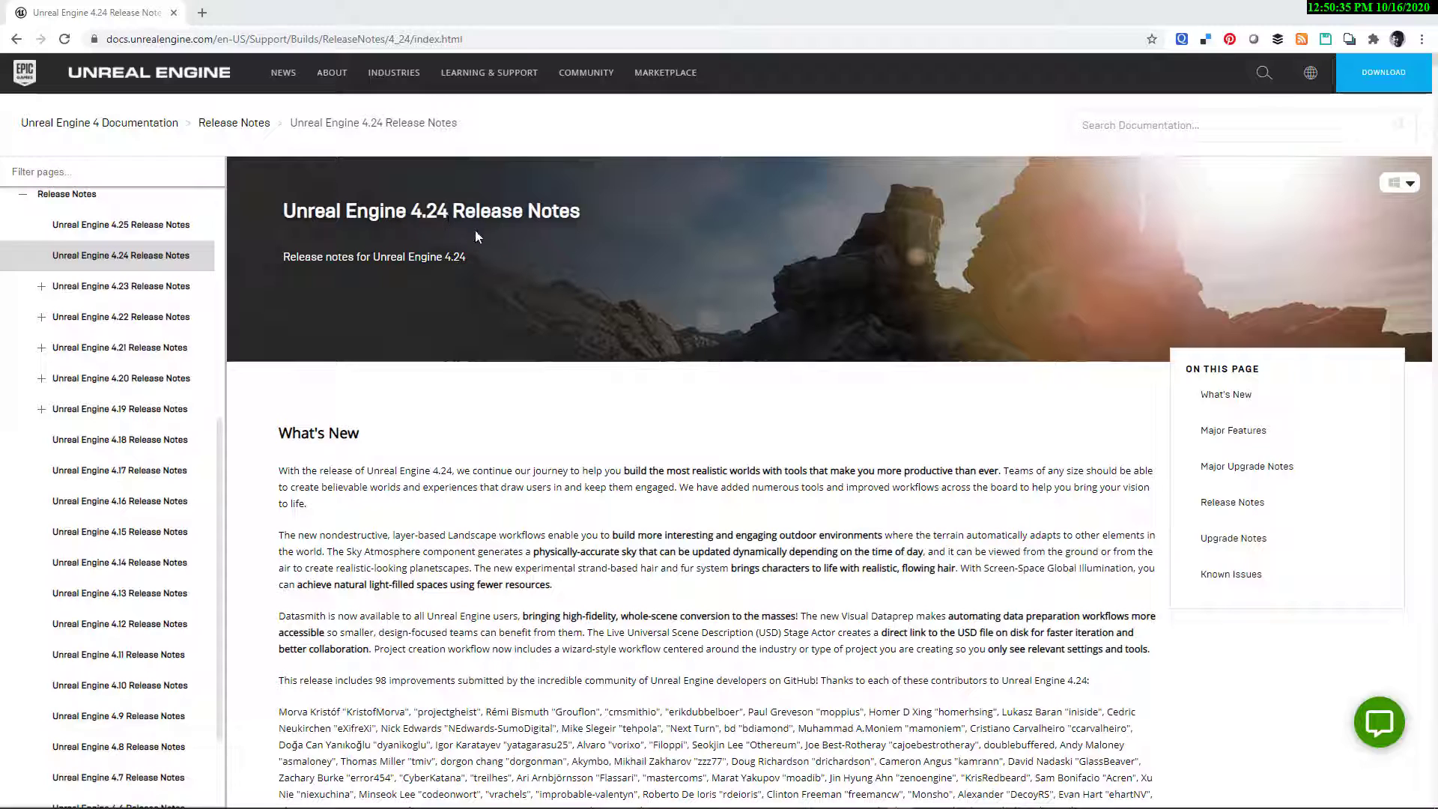
{"action": "mouse_move", "coordinate": [743, 408]}
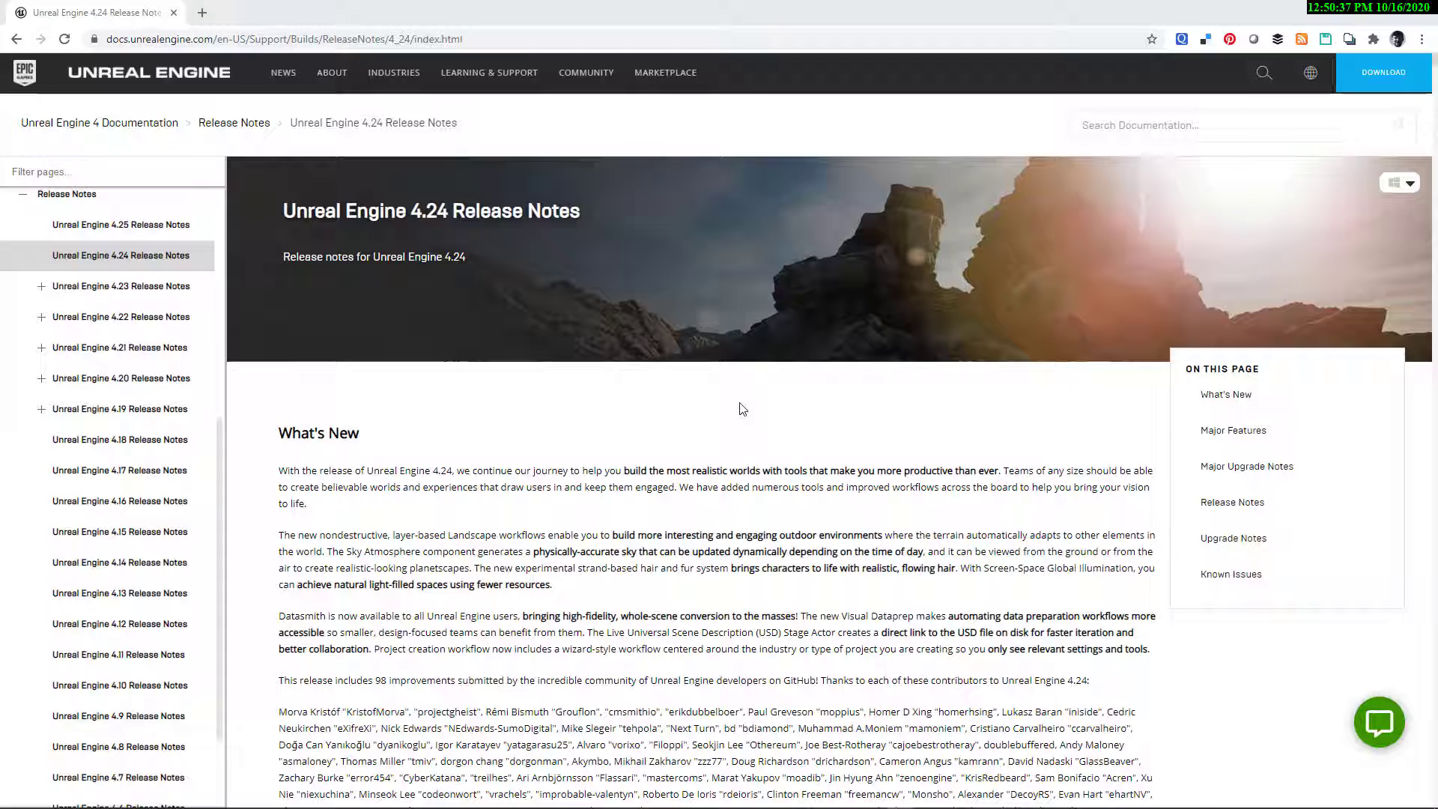
Scroll the 4.24 release notes to Landscape Edit Layers and play its demo video.
{"action": "scroll", "scroll_direction": "down", "scroll_amount": 3}
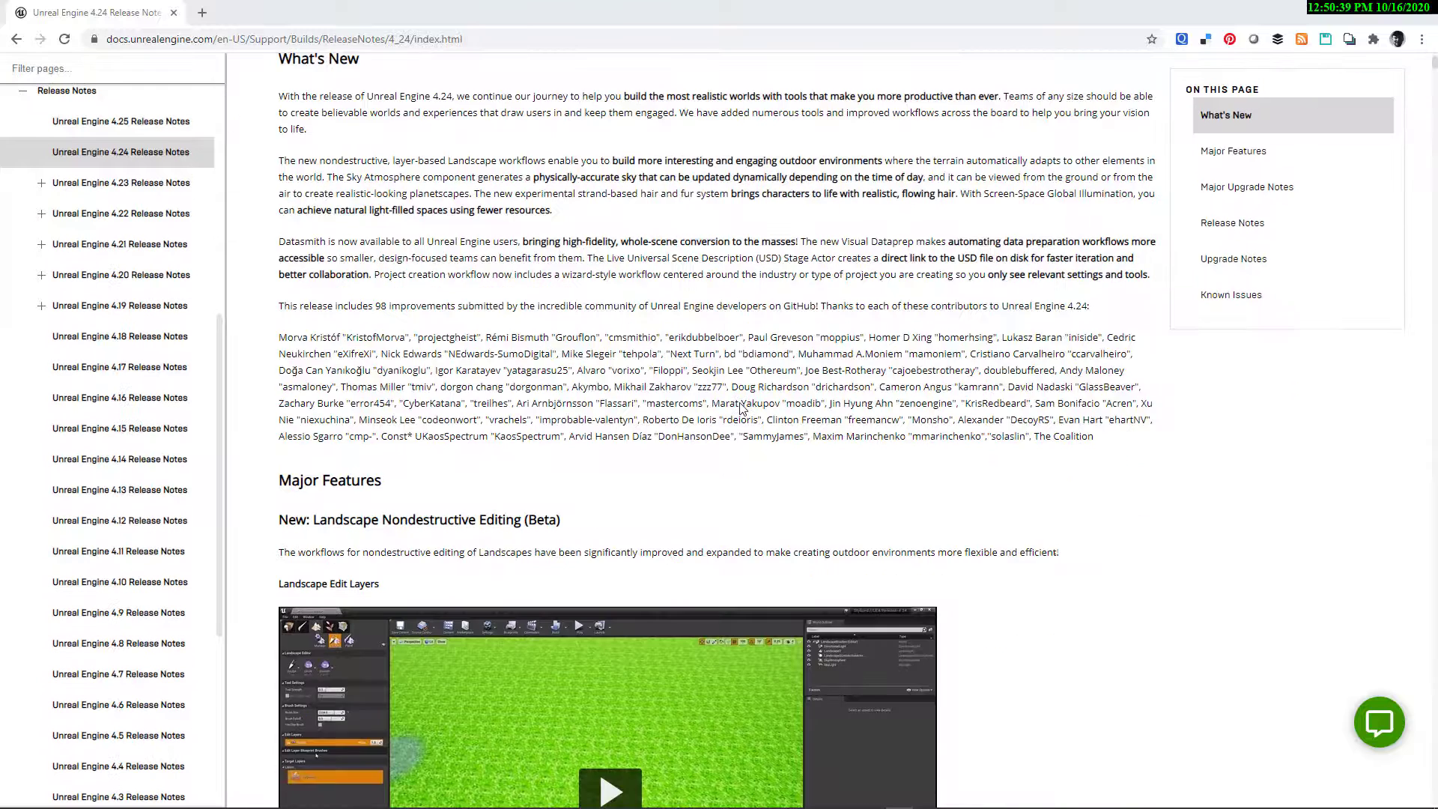
{"action": "scroll", "scroll_direction": "down", "scroll_amount": 3}
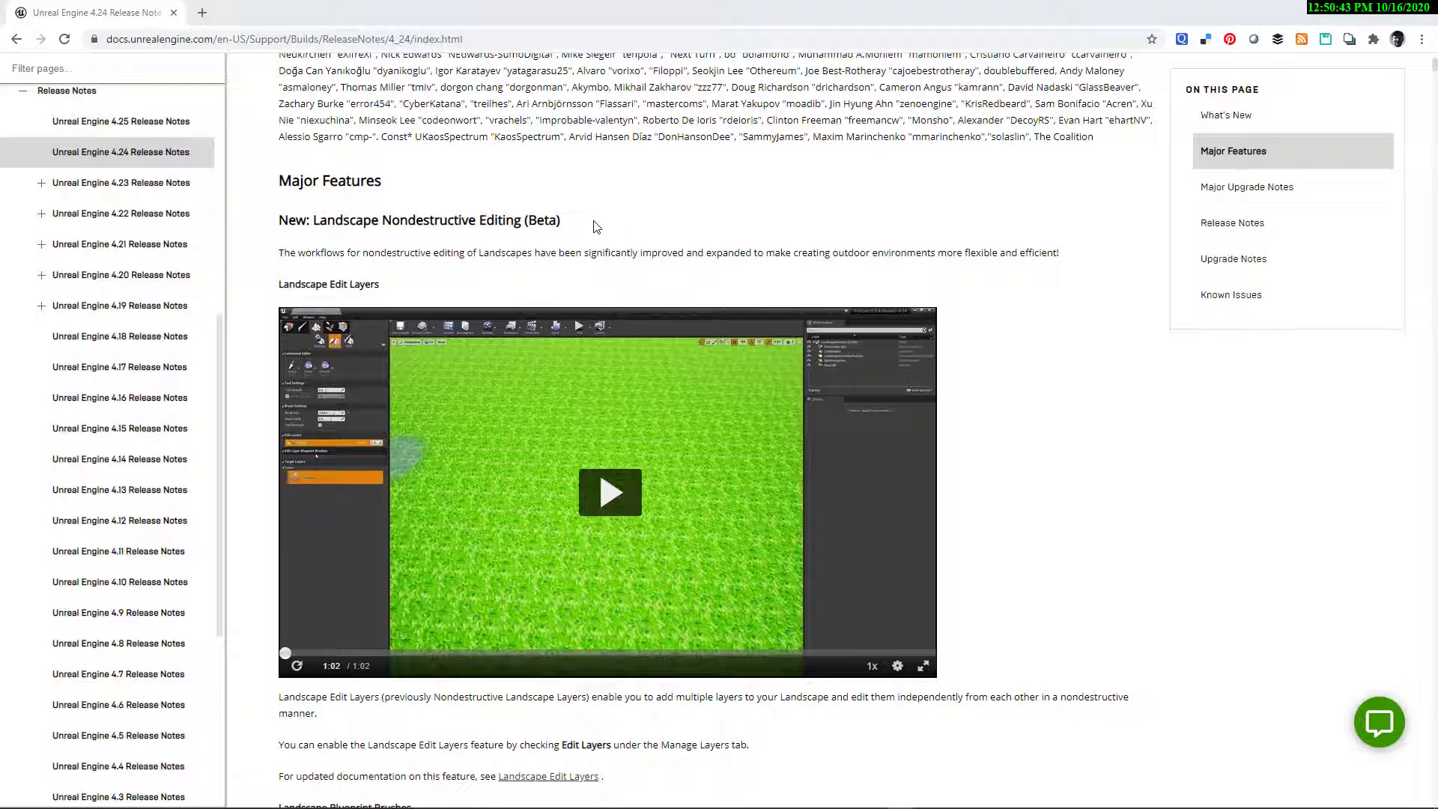
{"action": "left_click", "coordinate": [609, 492]}
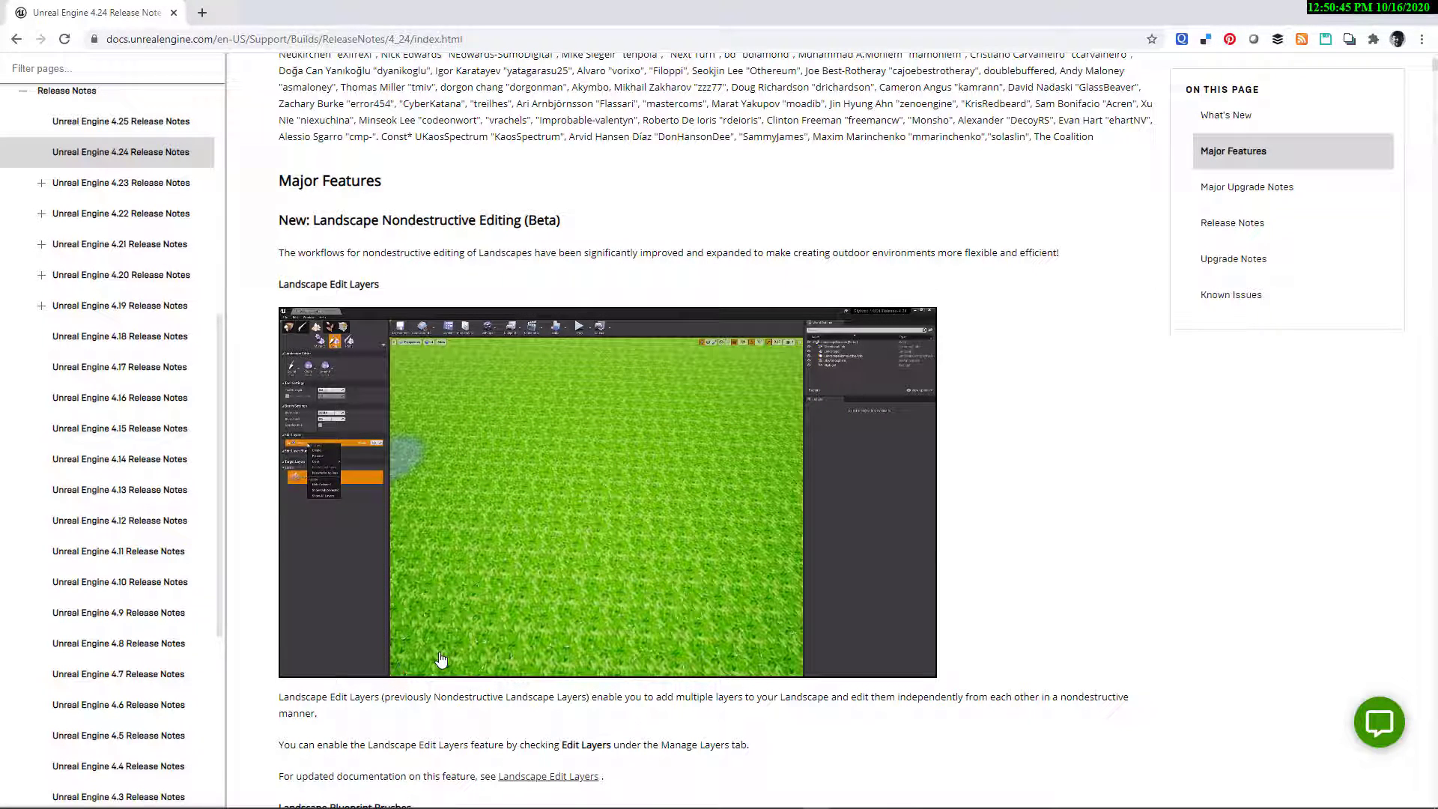
{"action": "left_click", "coordinate": [608, 491]}
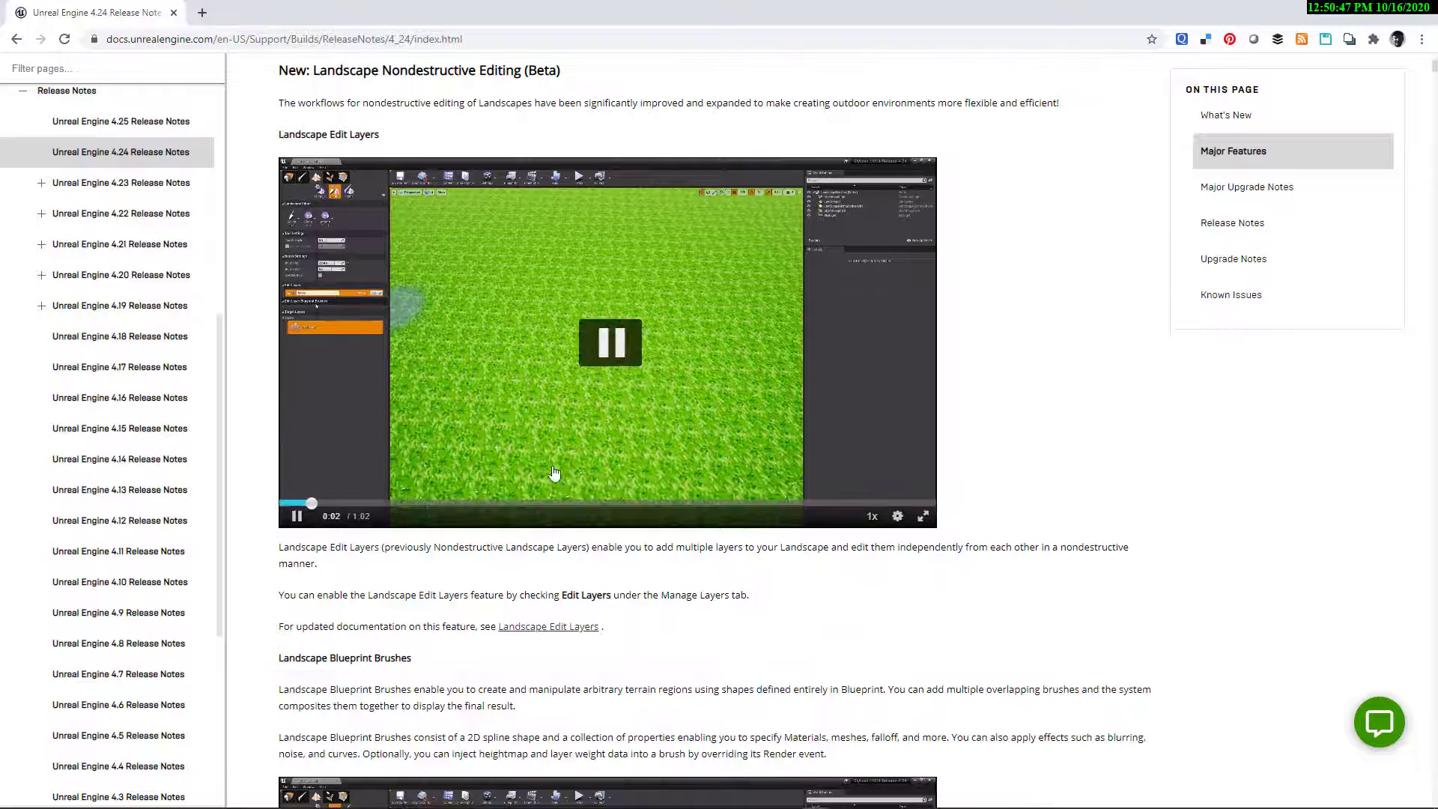
{"action": "left_click", "coordinate": [594, 505]}
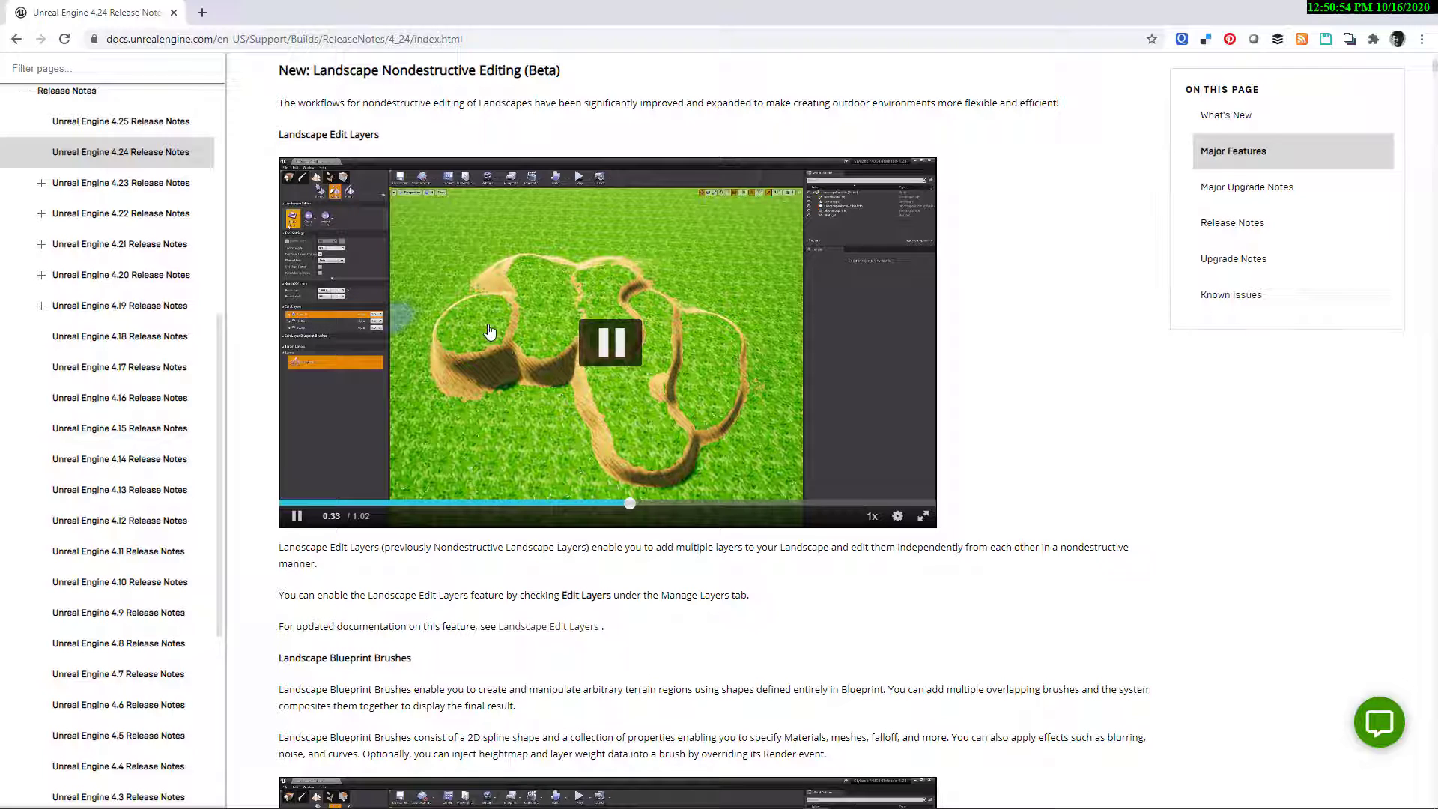
{"action": "mouse_move", "coordinate": [730, 481]}
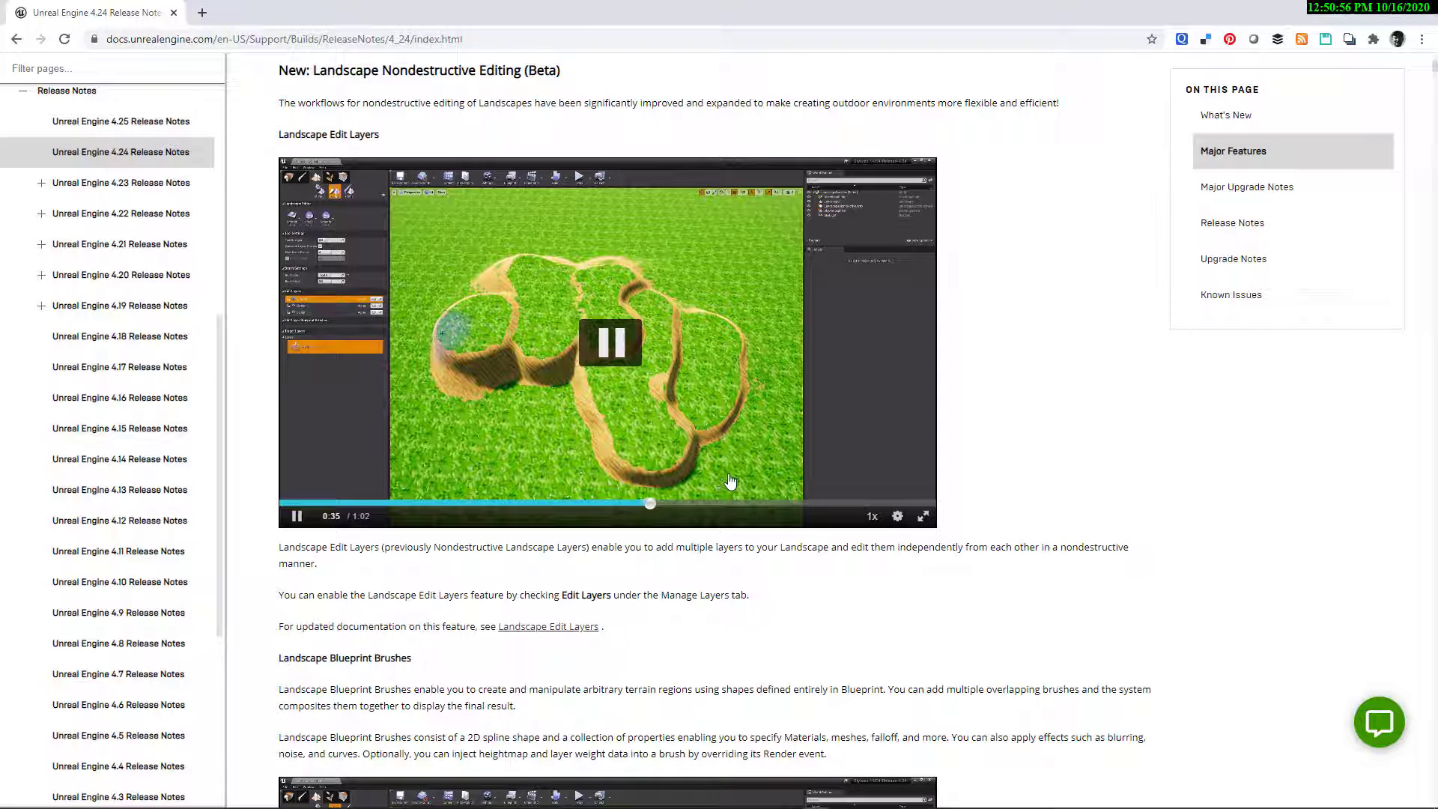
Read on past Blueprint Brushes down to the Landmass Plugin (Experimental) section.
{"action": "scroll", "scroll_direction": "down", "scroll_amount": 3}
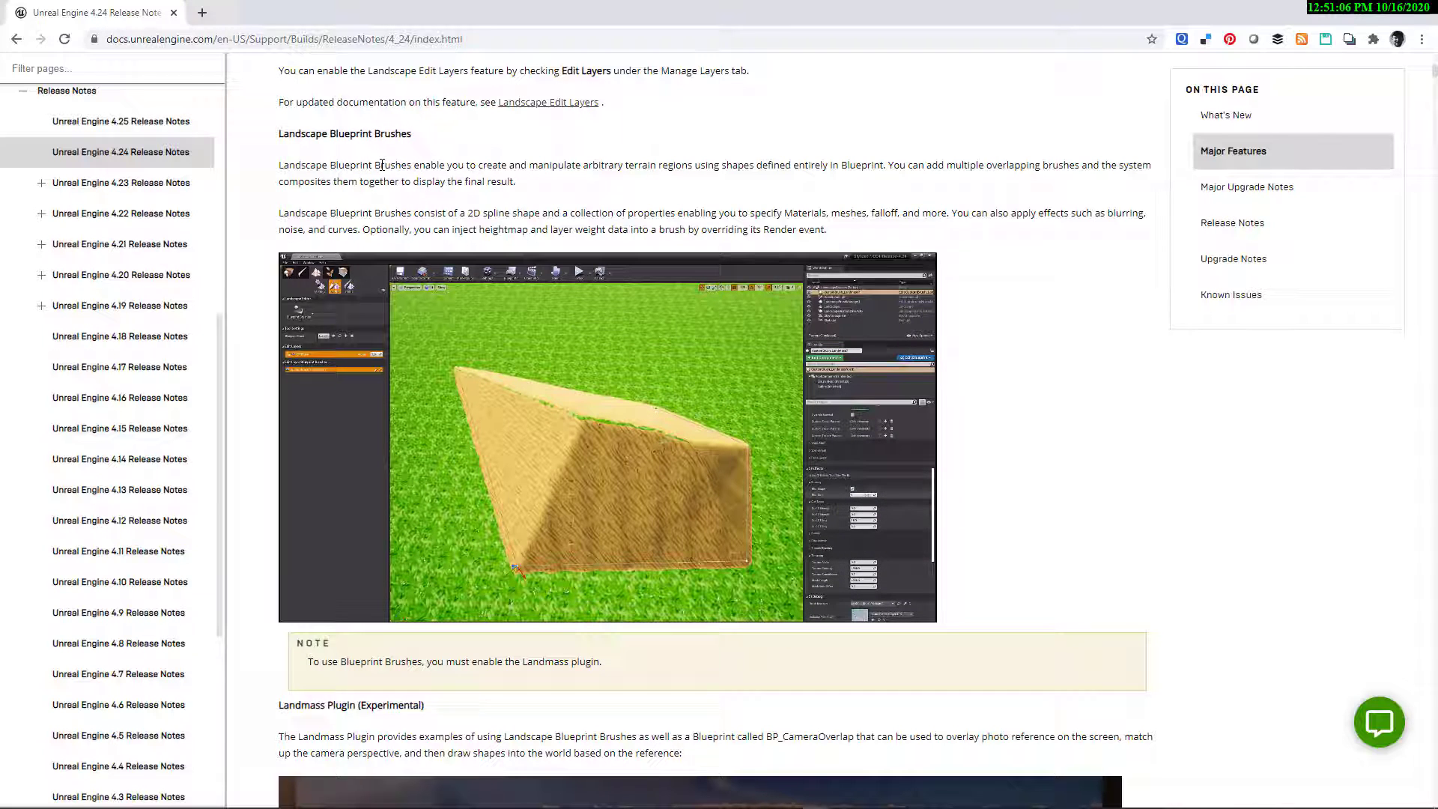
{"action": "scroll", "scroll_direction": "down", "scroll_amount": 3}
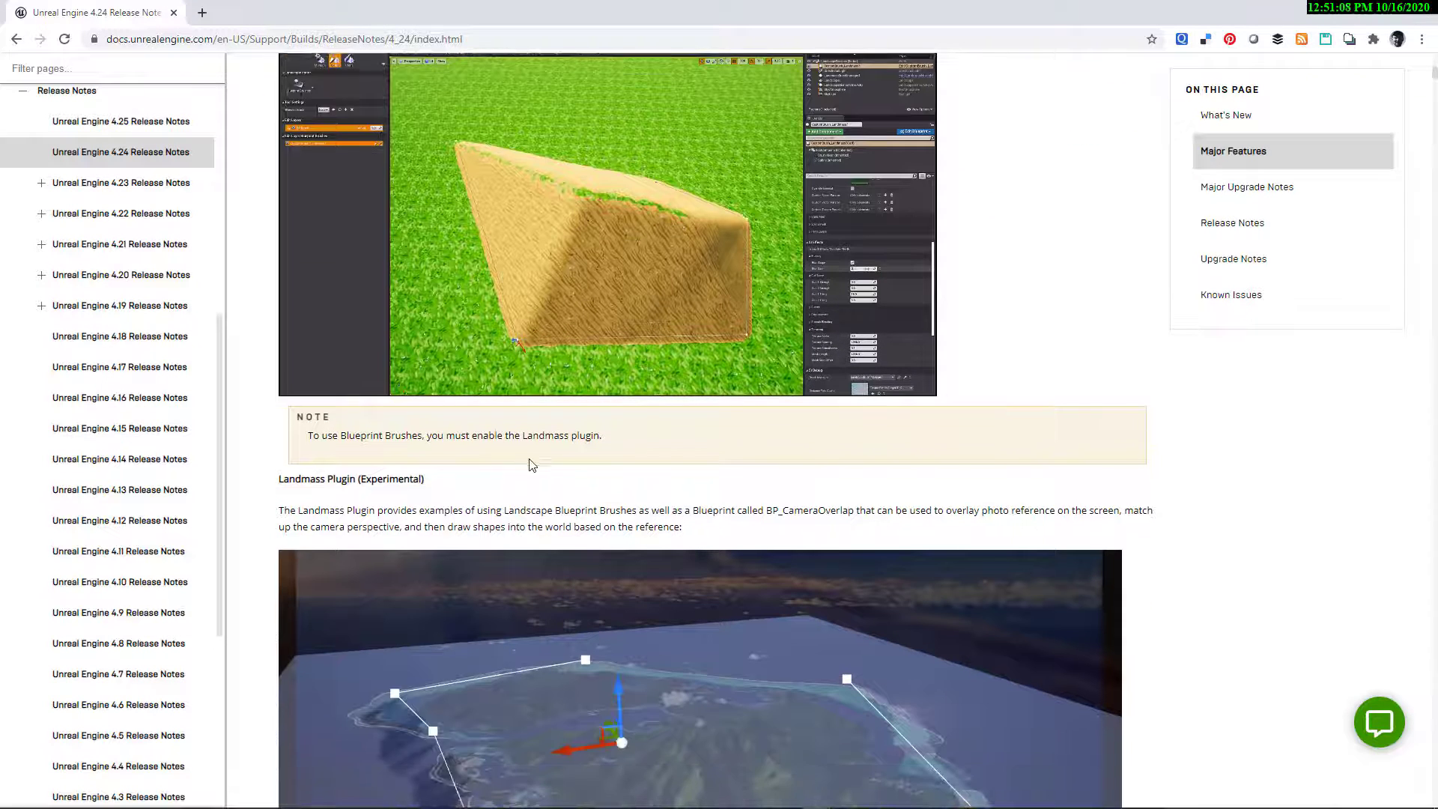
{"action": "scroll", "scroll_direction": "down", "scroll_amount": 3}
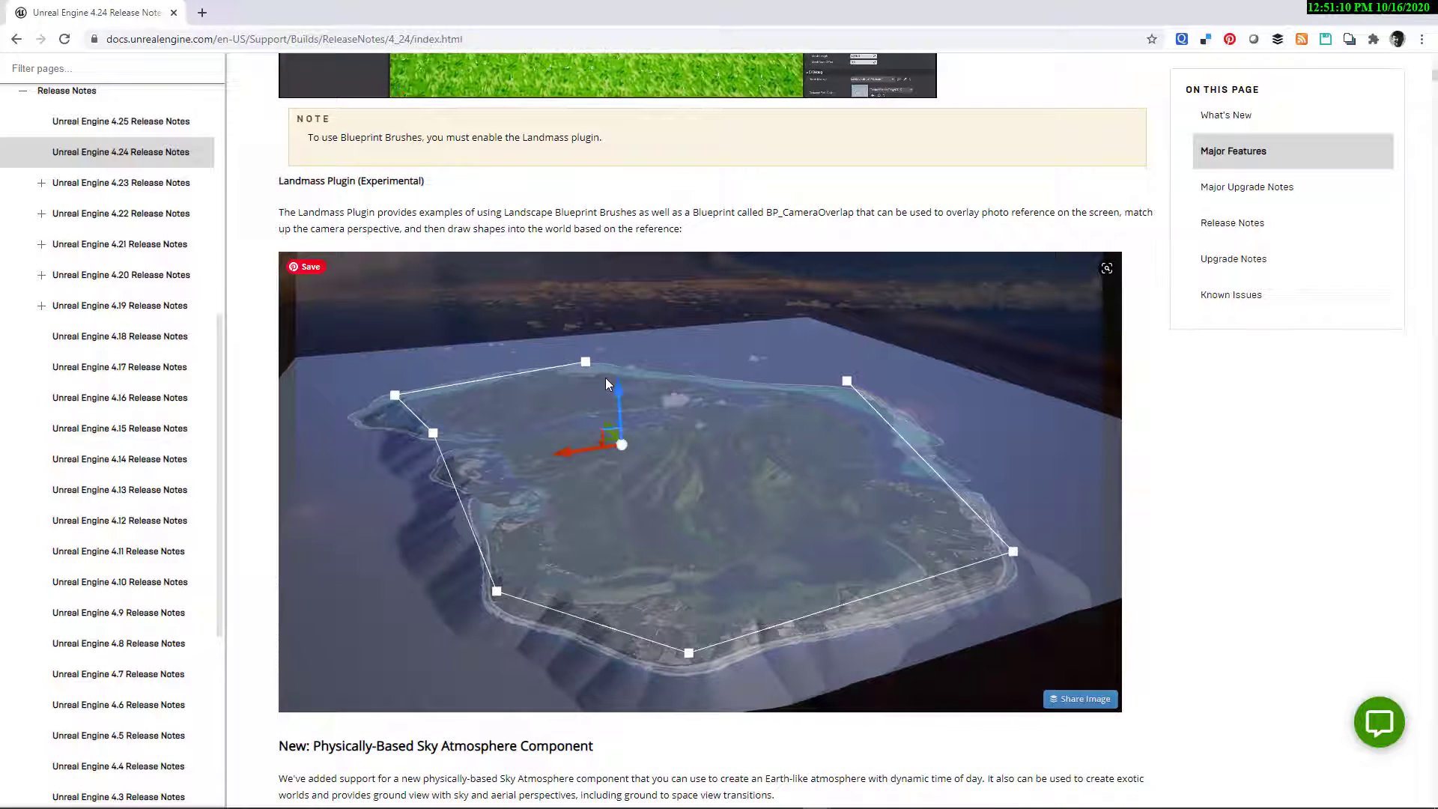
{"action": "scroll", "scroll_direction": "down", "scroll_amount": 3}
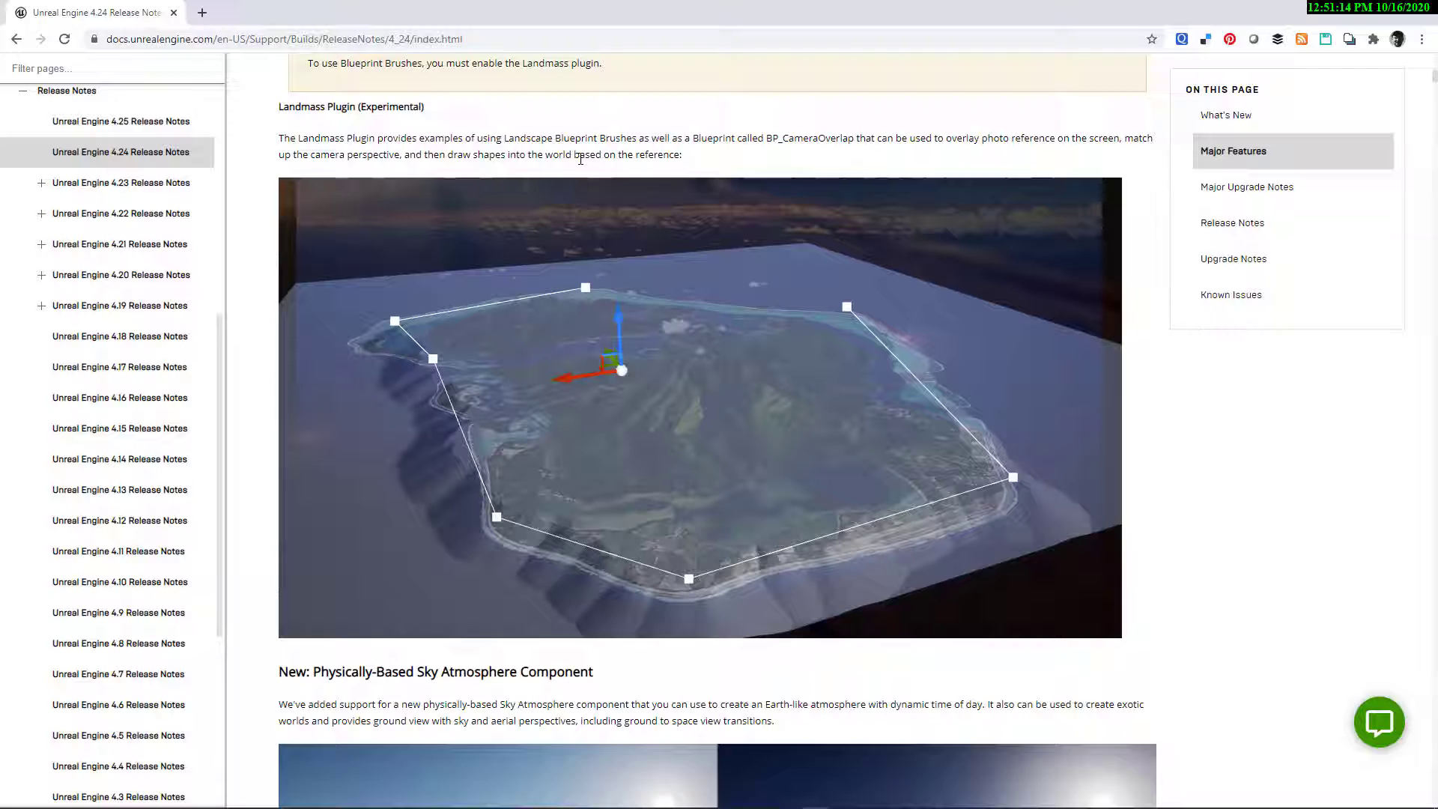
{"action": "scroll", "scroll_direction": "up", "scroll_amount": 3}
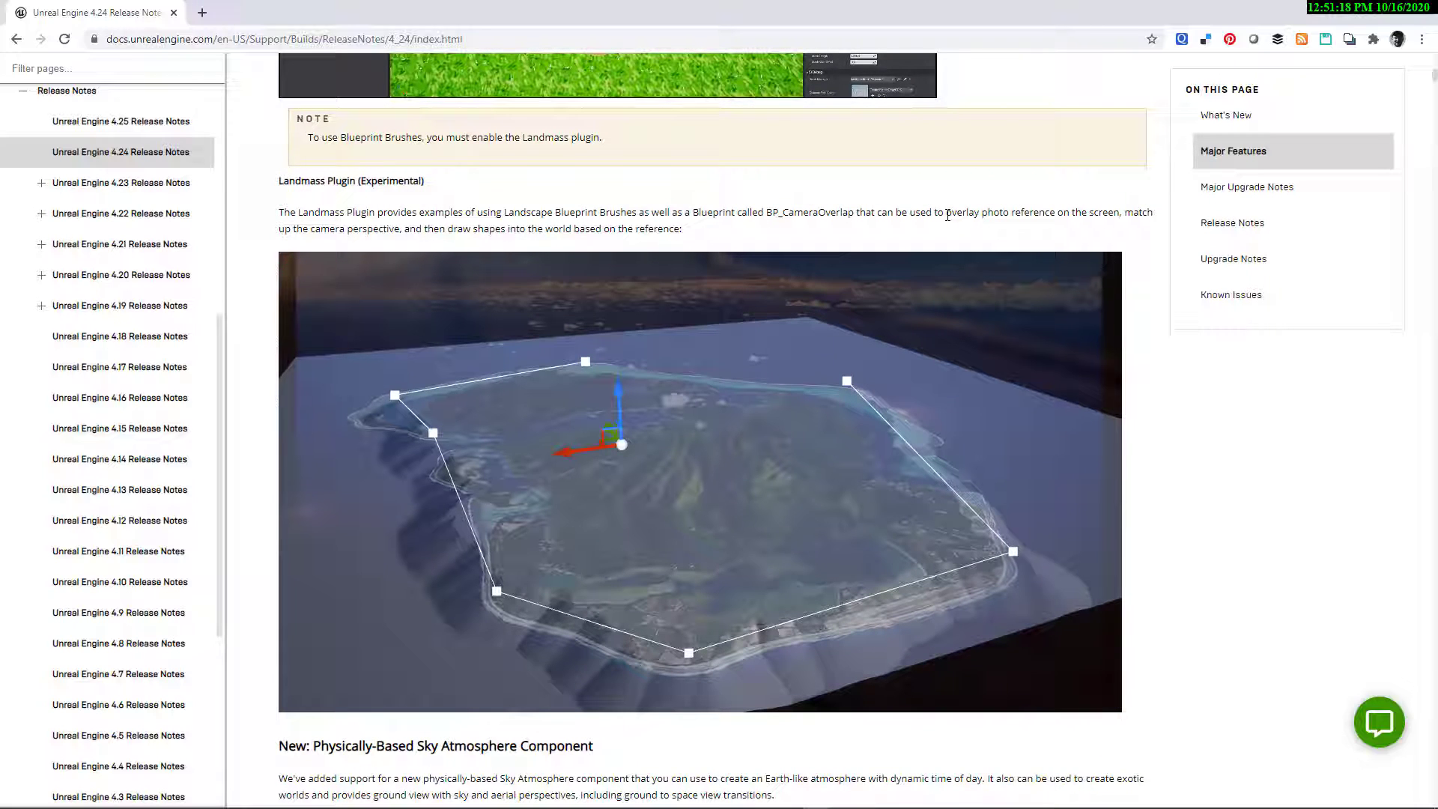
{"action": "mouse_move", "coordinate": [810, 451]}
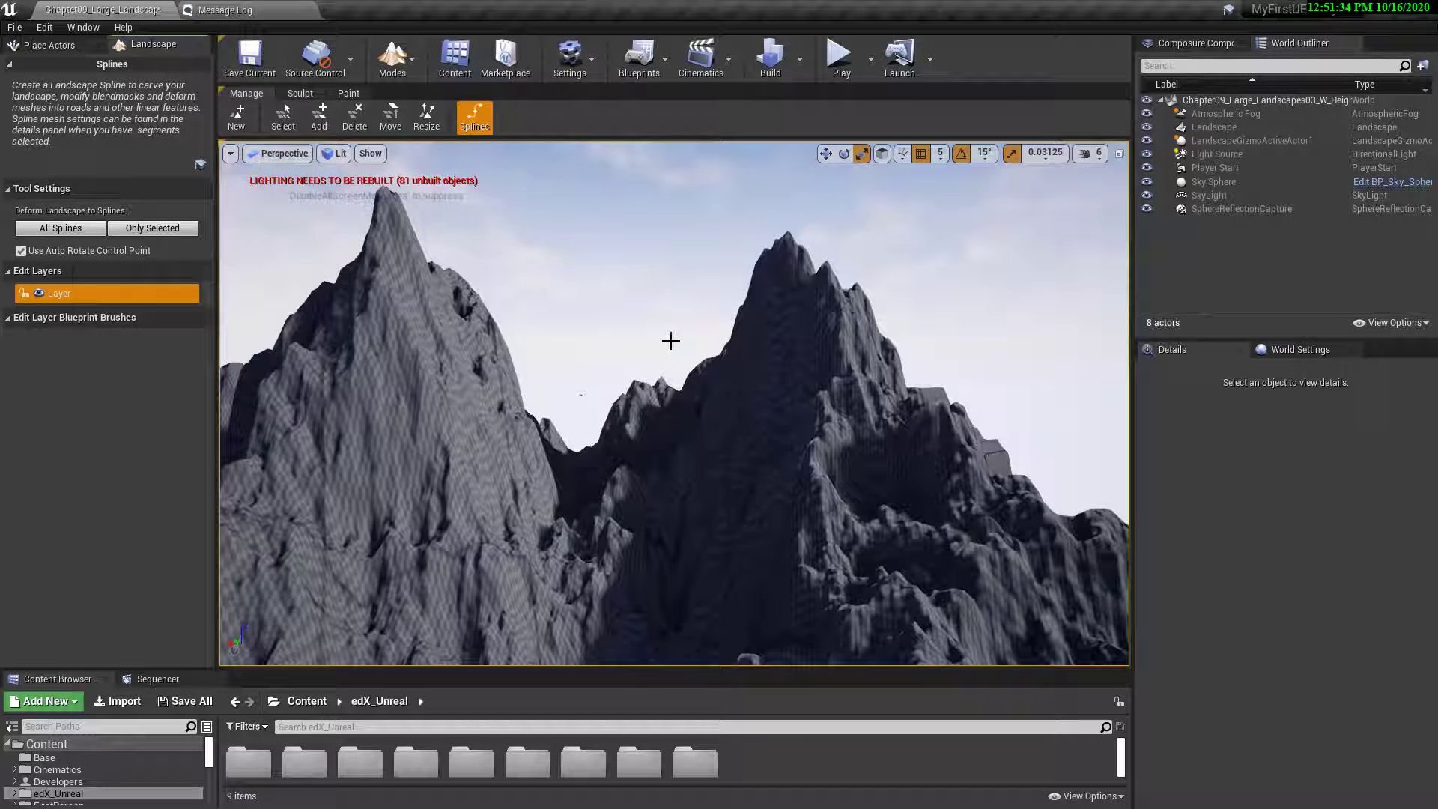
{"action": "key", "text": "shift+1"}
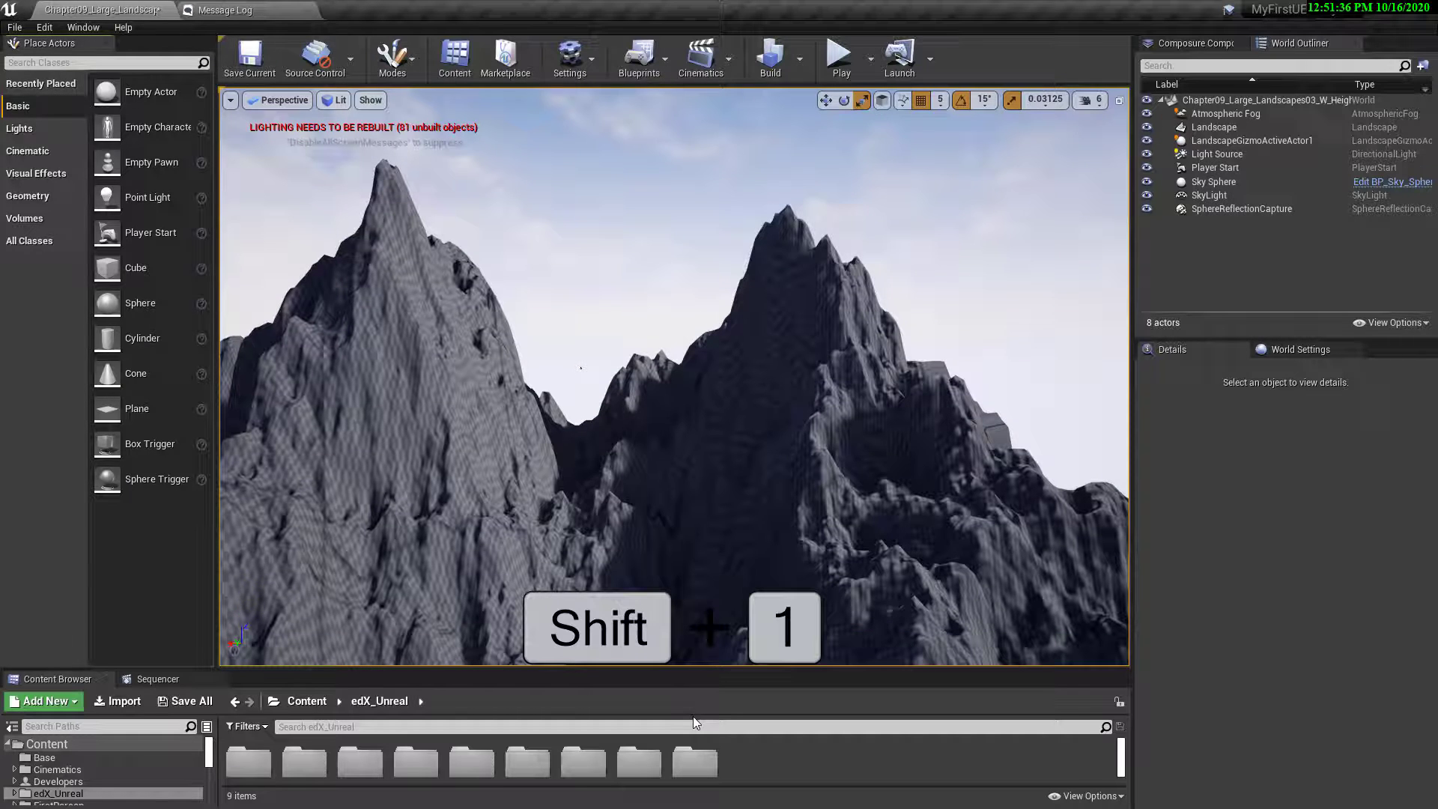
{"action": "key", "text": "shift+1"}
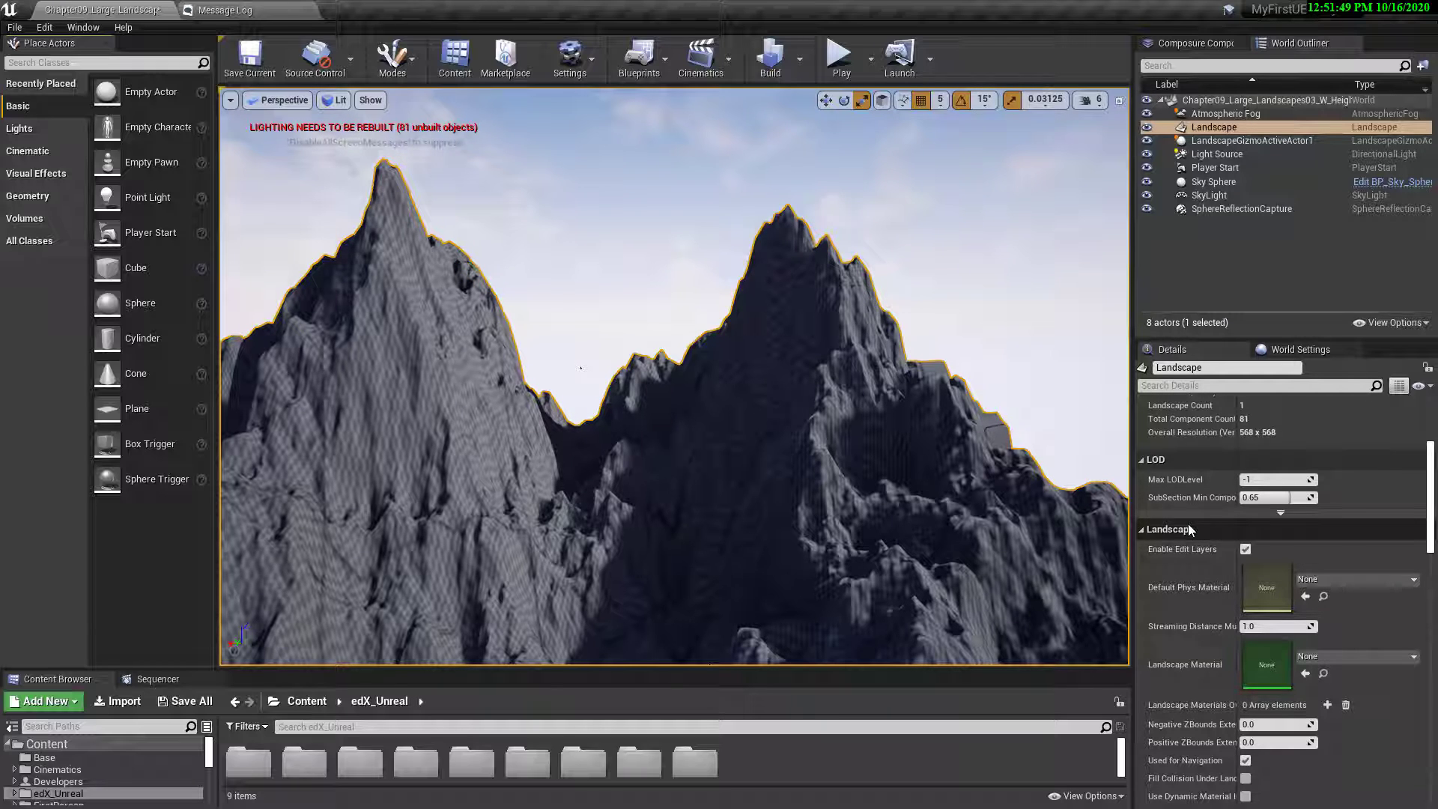
{"action": "mouse_move", "coordinate": [1247, 550]}
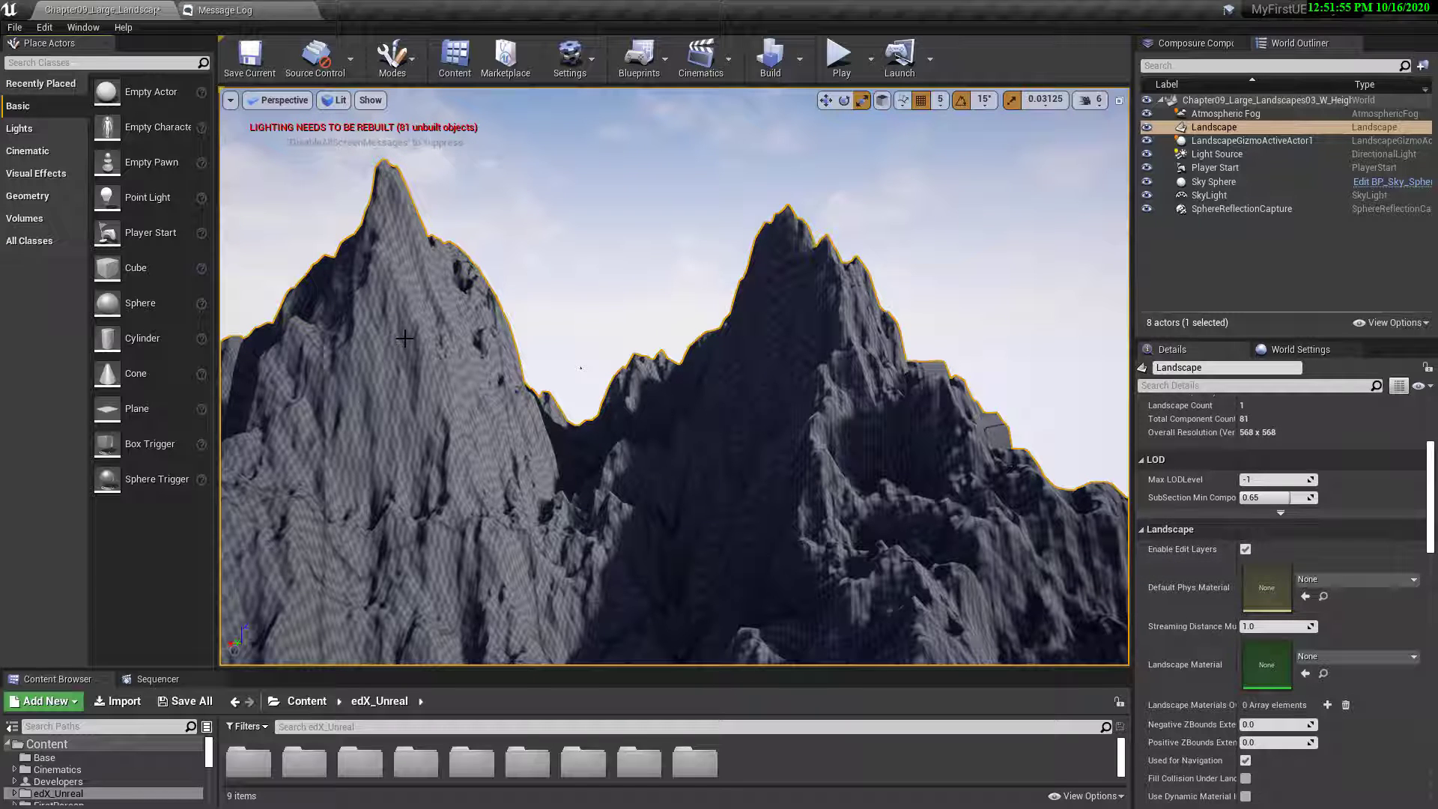
{"action": "key", "text": "shift+2"}
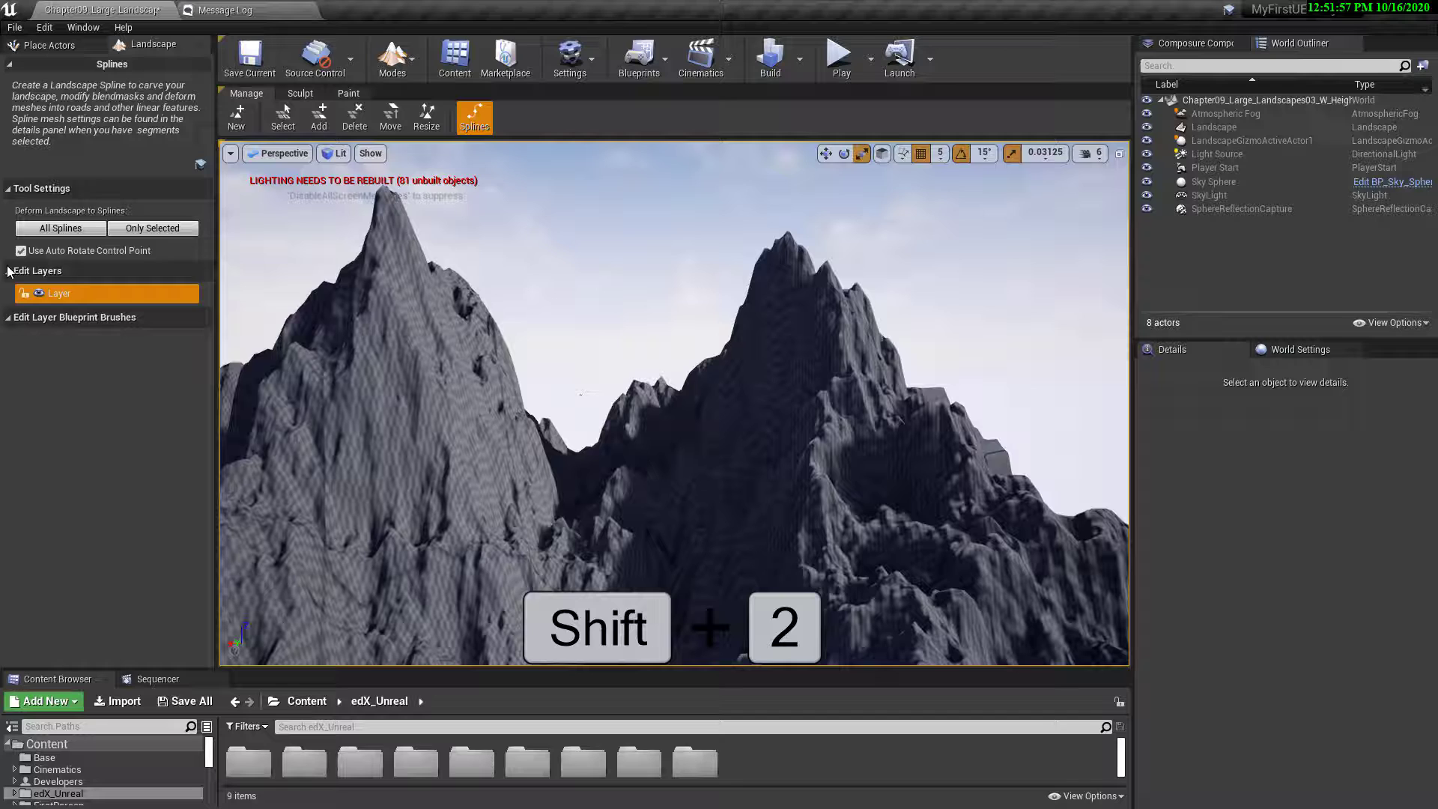
{"action": "key", "text": "shift+2"}
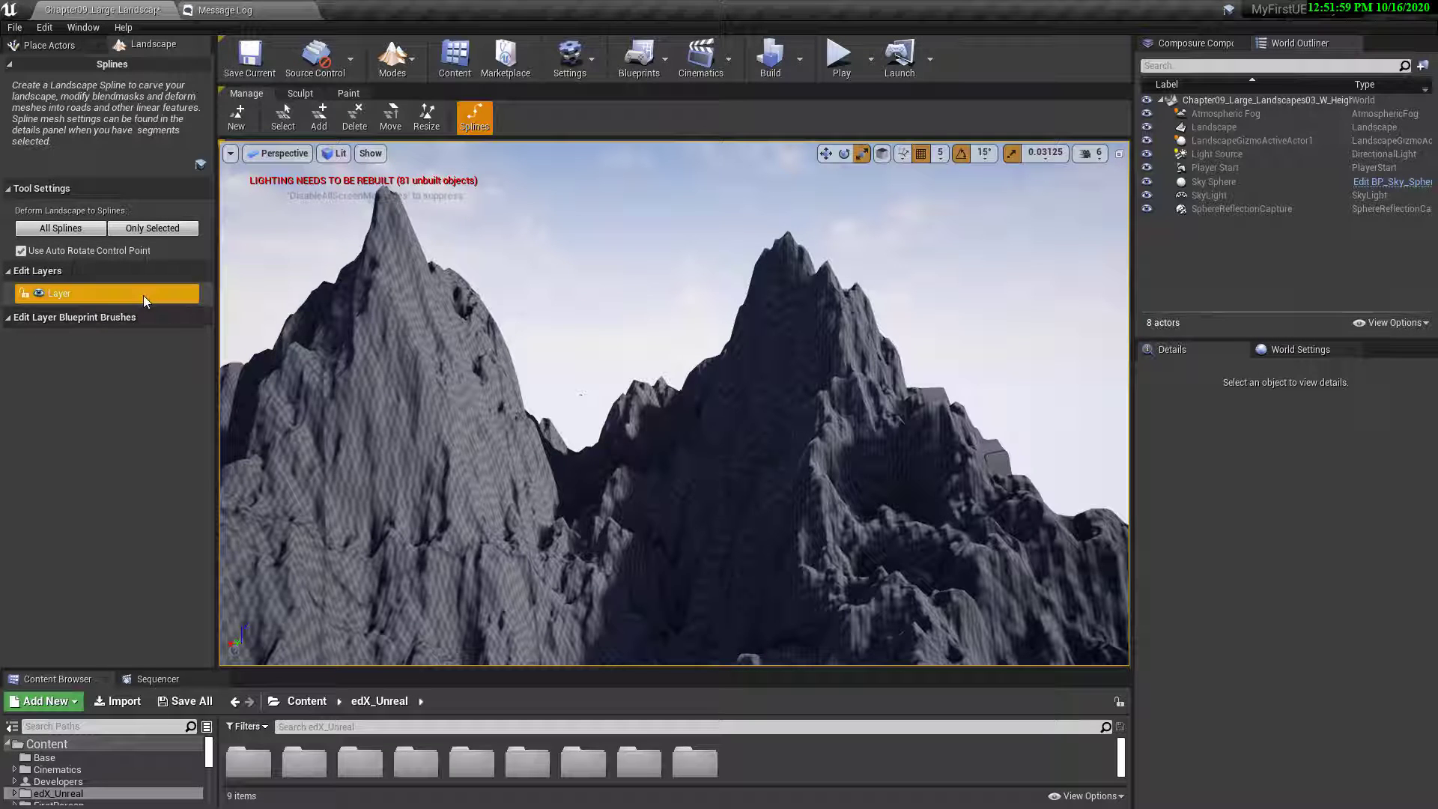
{"action": "mouse_move", "coordinate": [190, 321]}
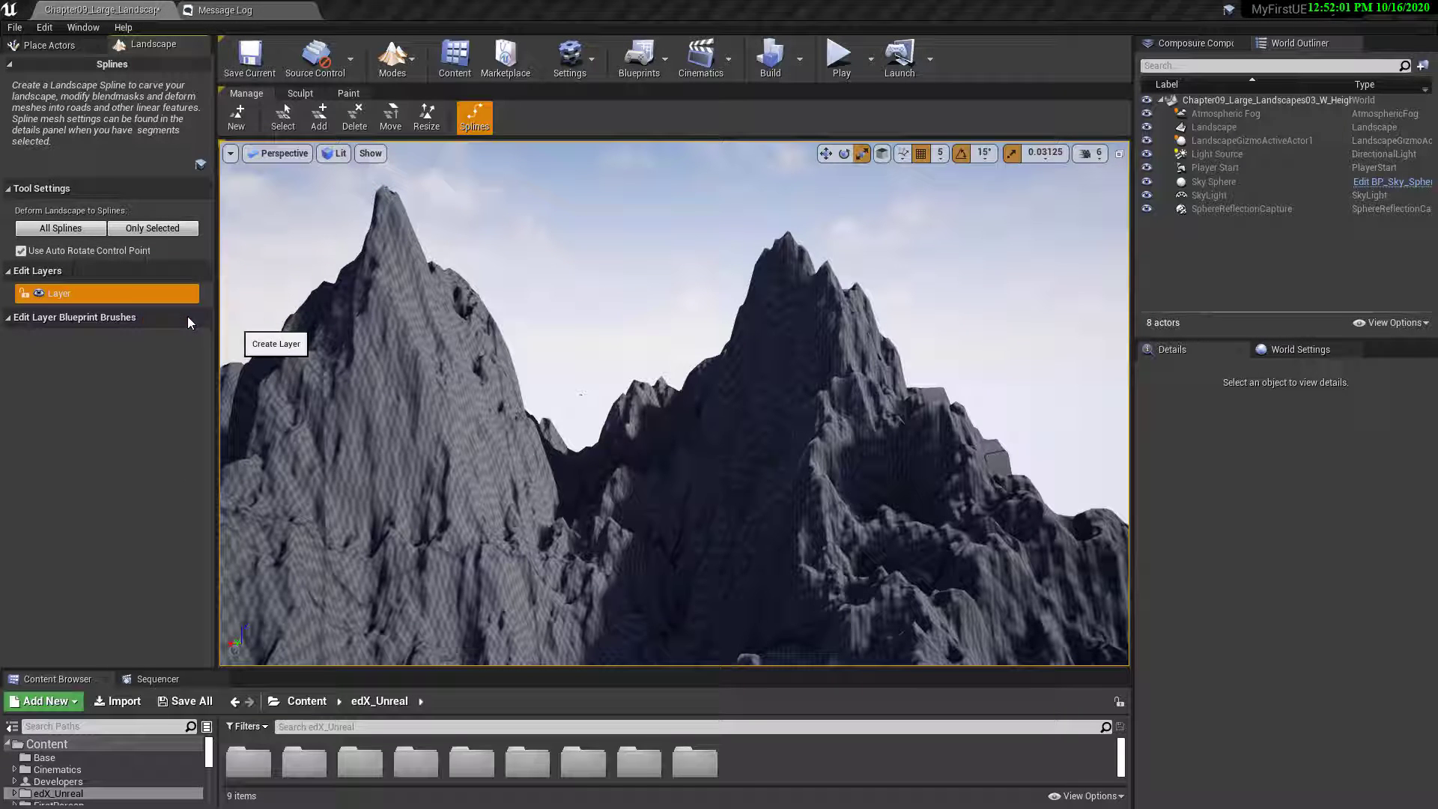
Rename the top edit layer to SplineLayer.
{"action": "left_click", "coordinate": [275, 344]}
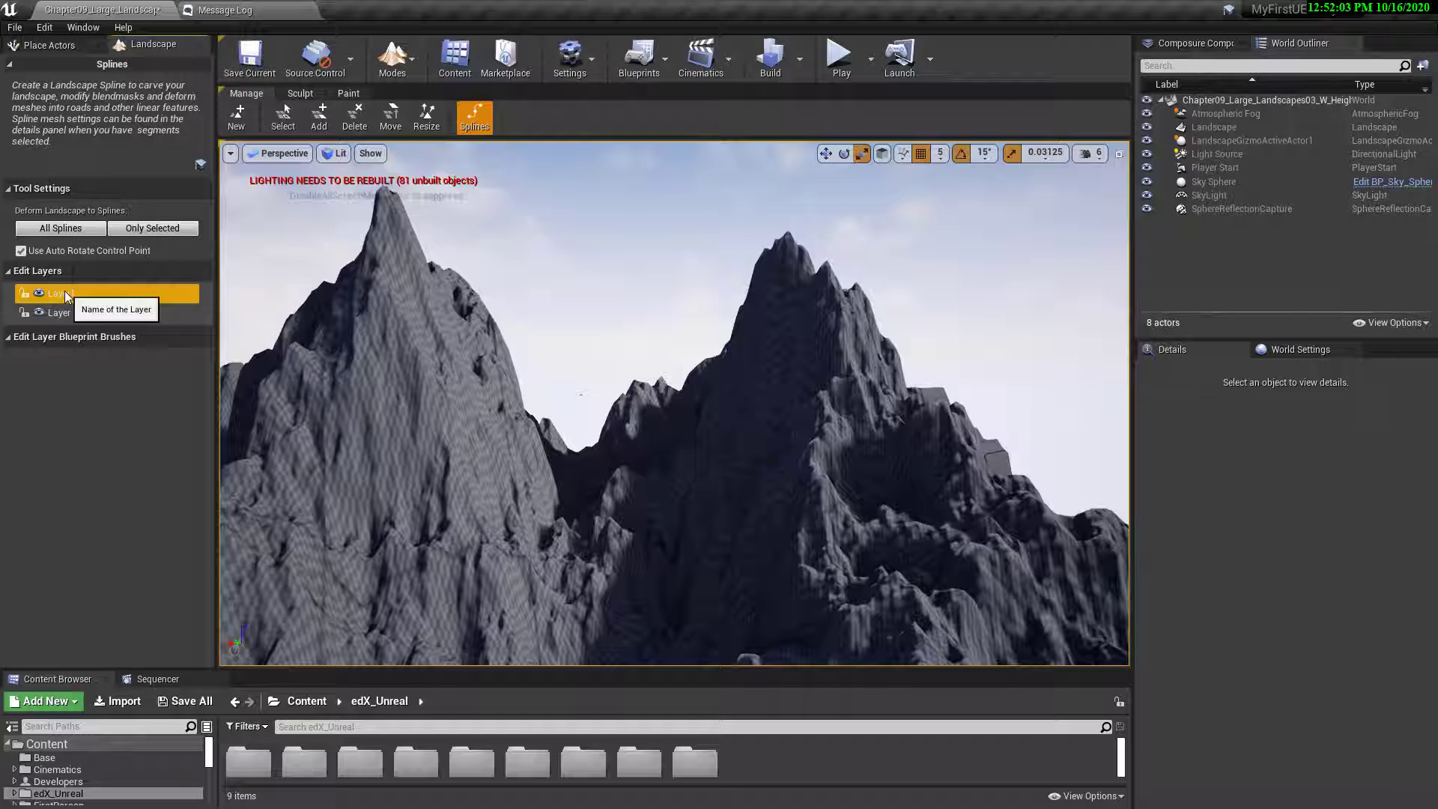
{"action": "right_click", "coordinate": [51, 292]}
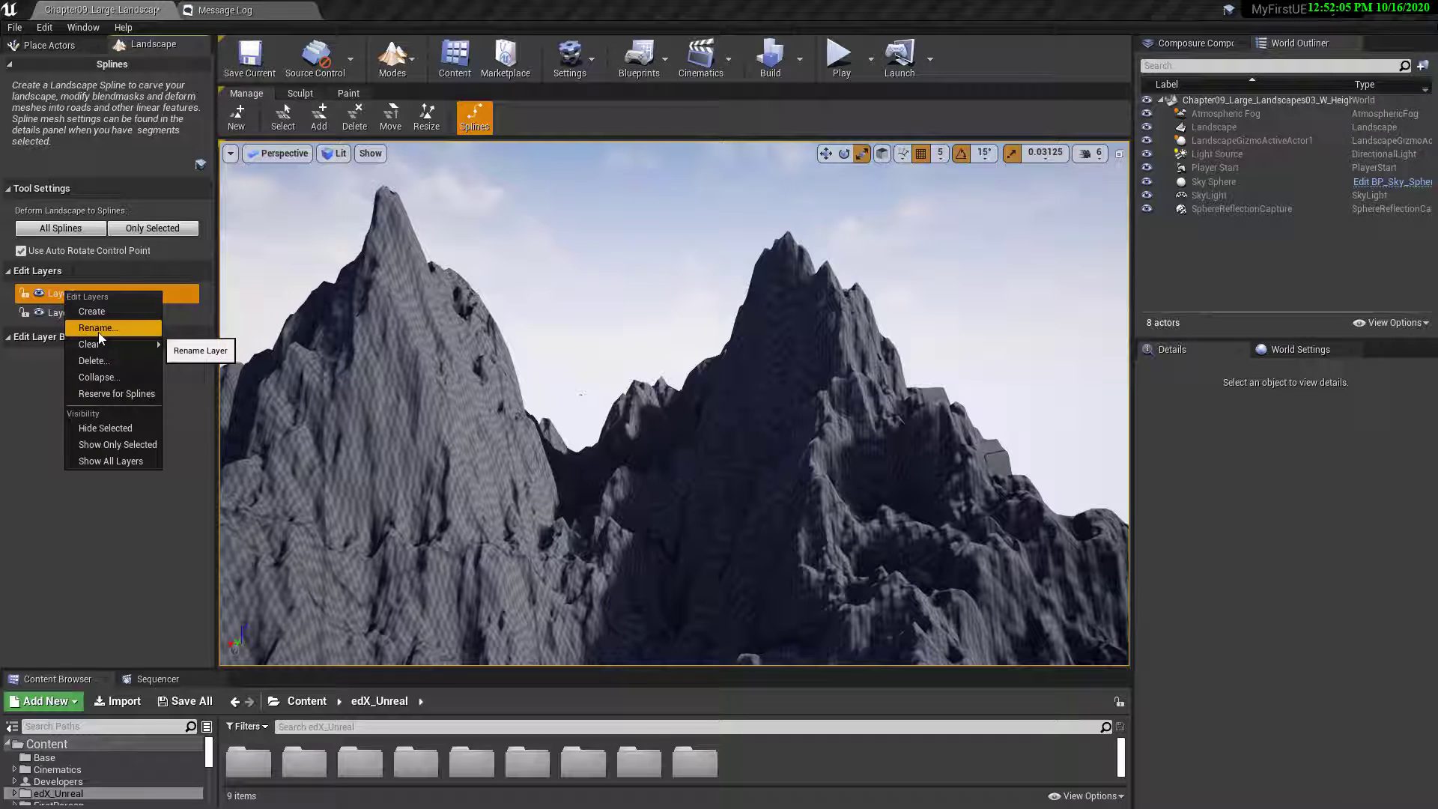
{"action": "left_click", "coordinate": [98, 328]}
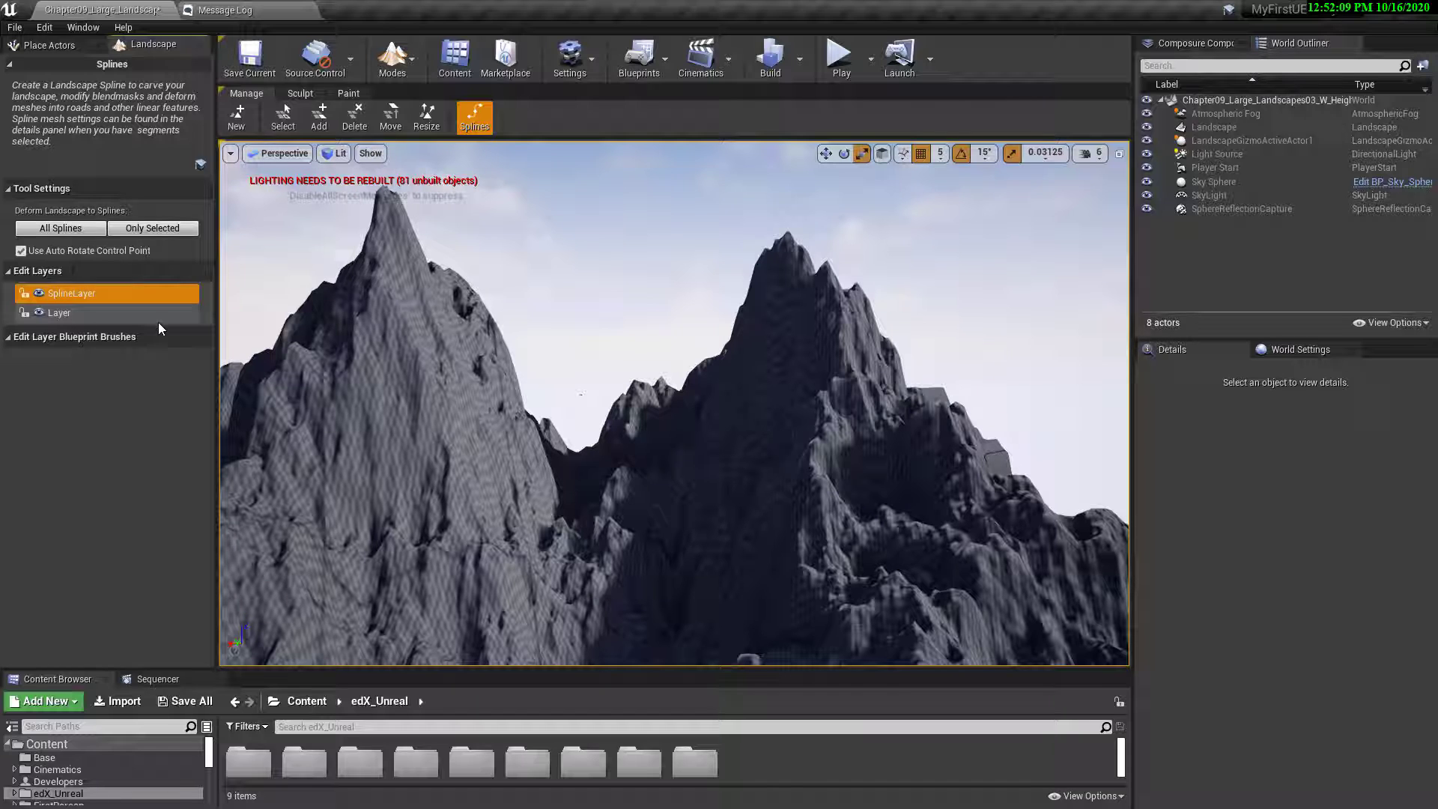
Choose Reserve for Splines on SplineLayer, bringing up its confirmation prompt.
{"action": "right_click", "coordinate": [72, 292]}
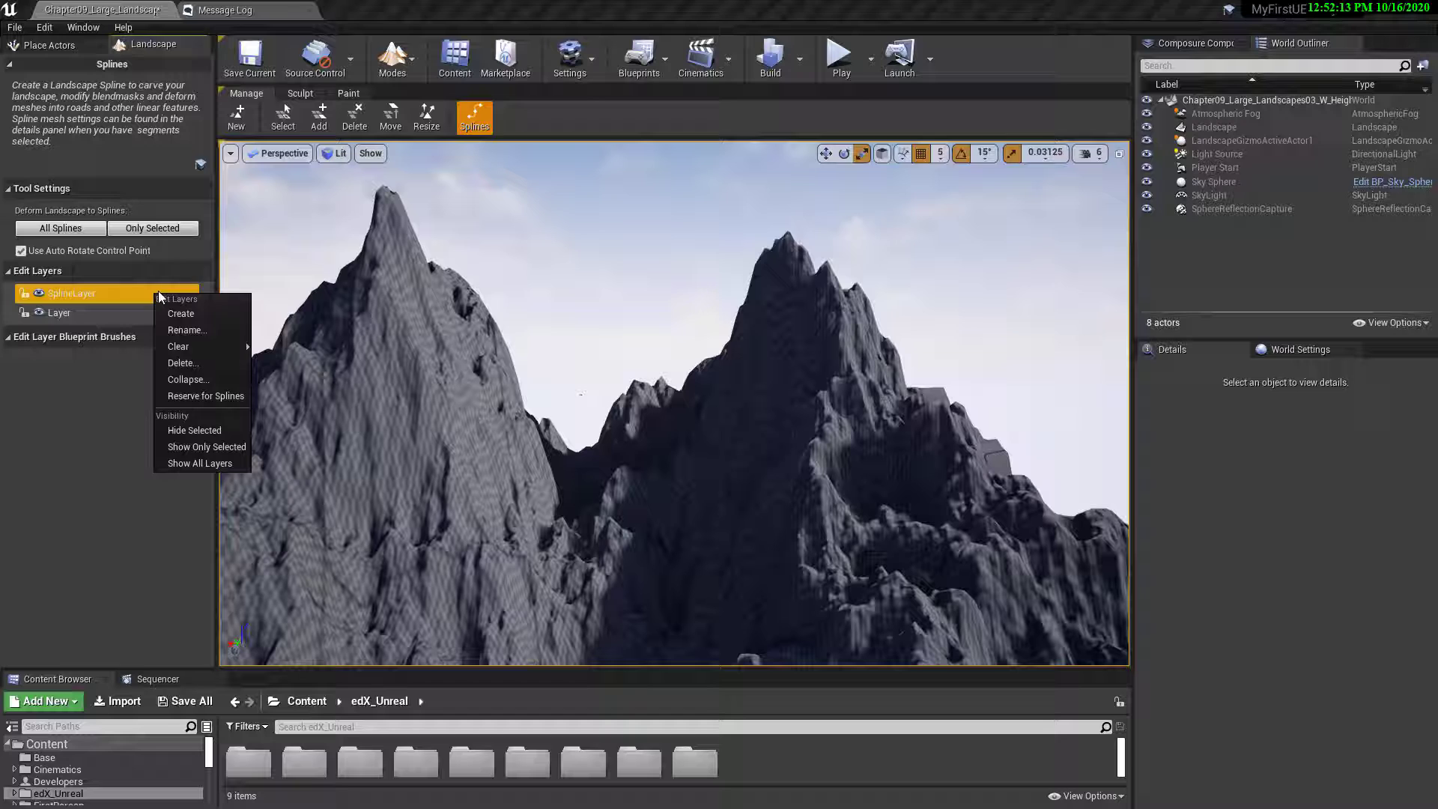
{"action": "left_click", "coordinate": [190, 406]}
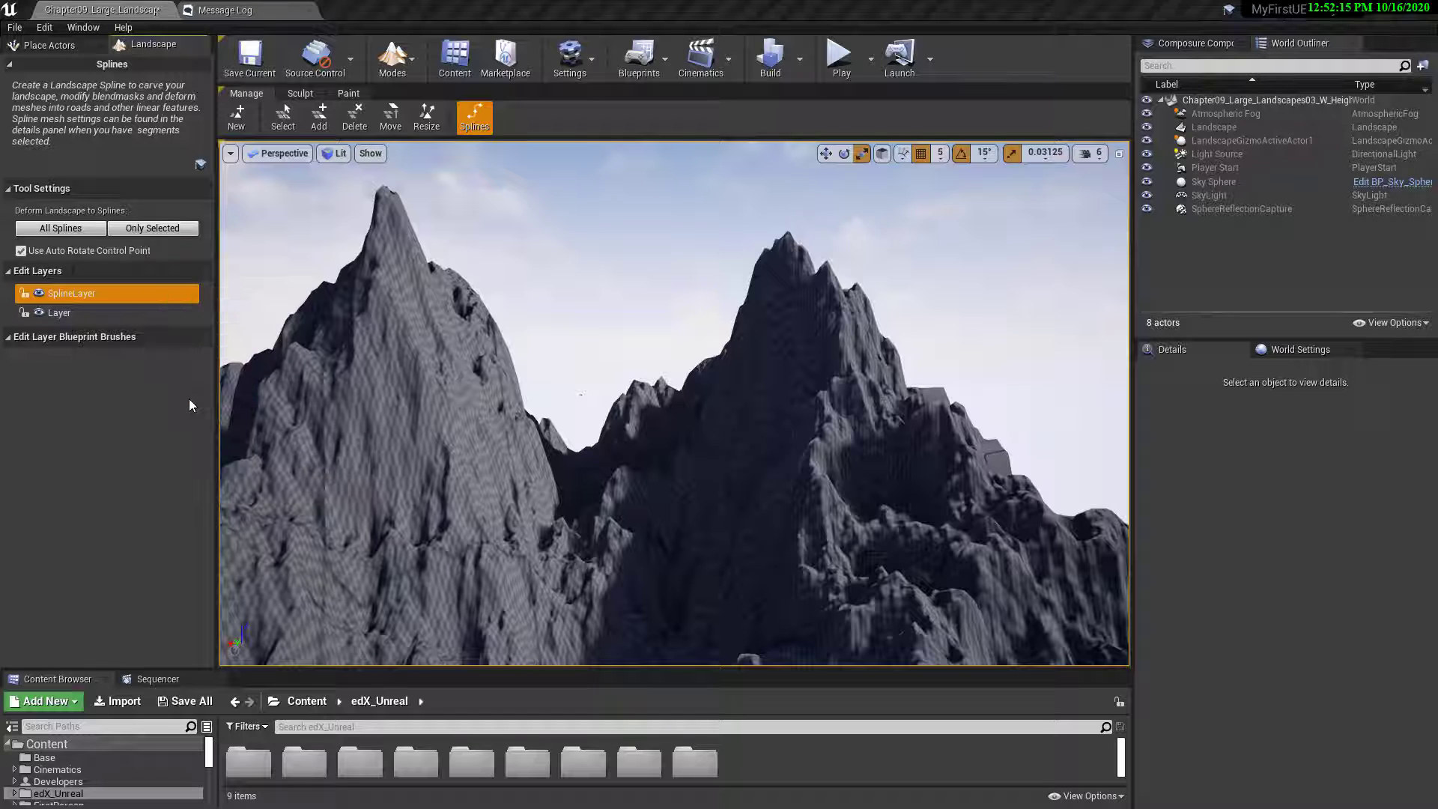
{"action": "left_click", "coordinate": [475, 117]}
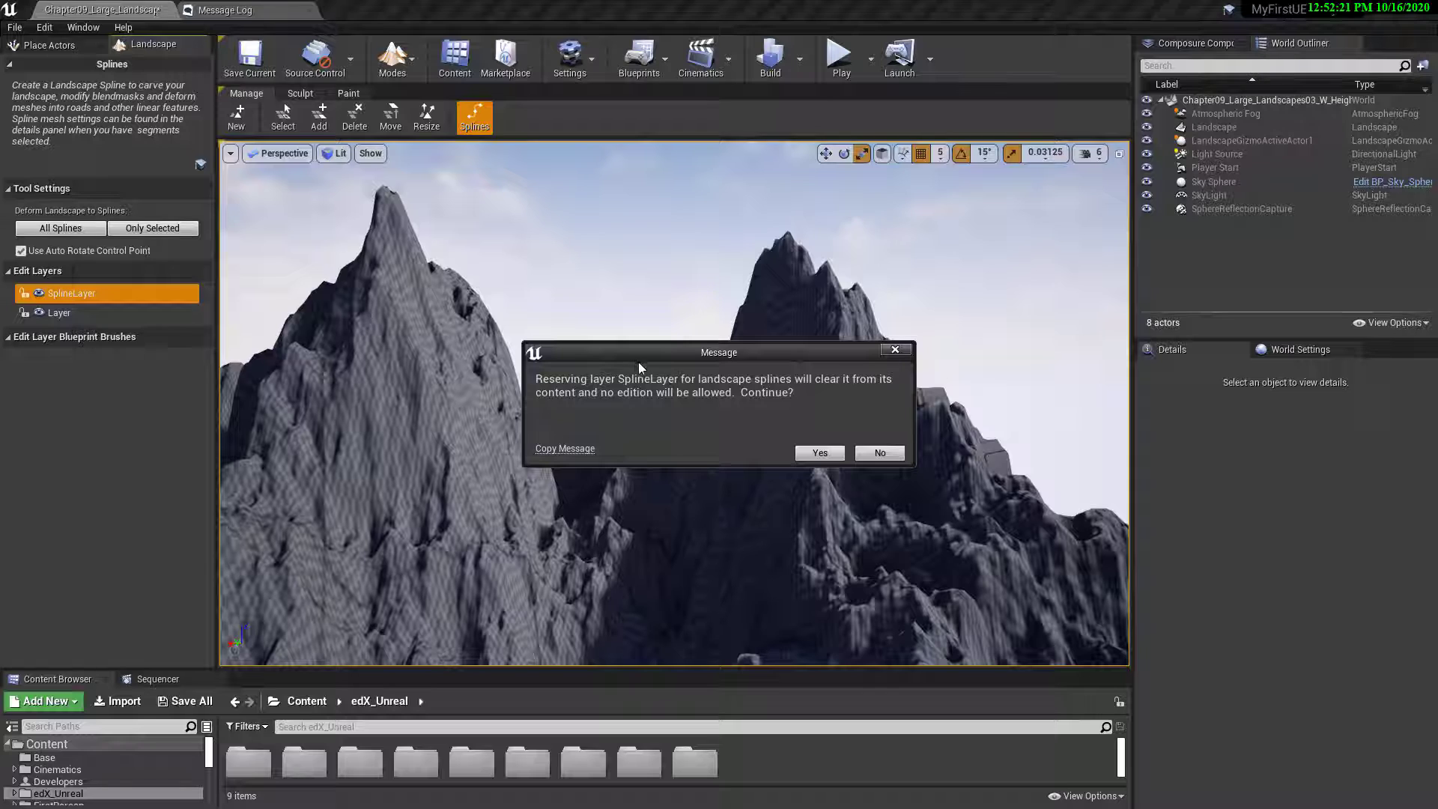
{"action": "mouse_move", "coordinate": [483, 326]}
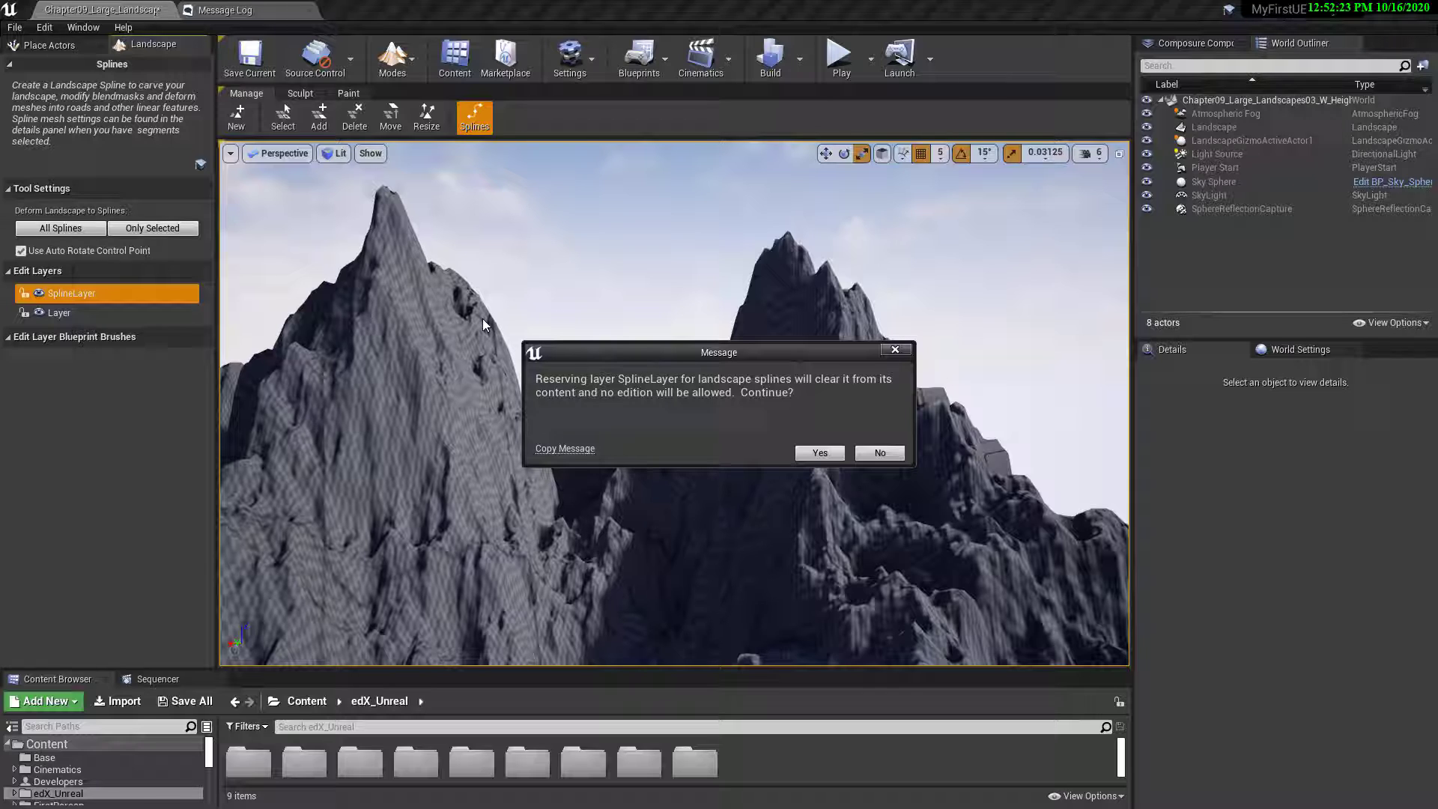
{"action": "mouse_move", "coordinate": [795, 353]}
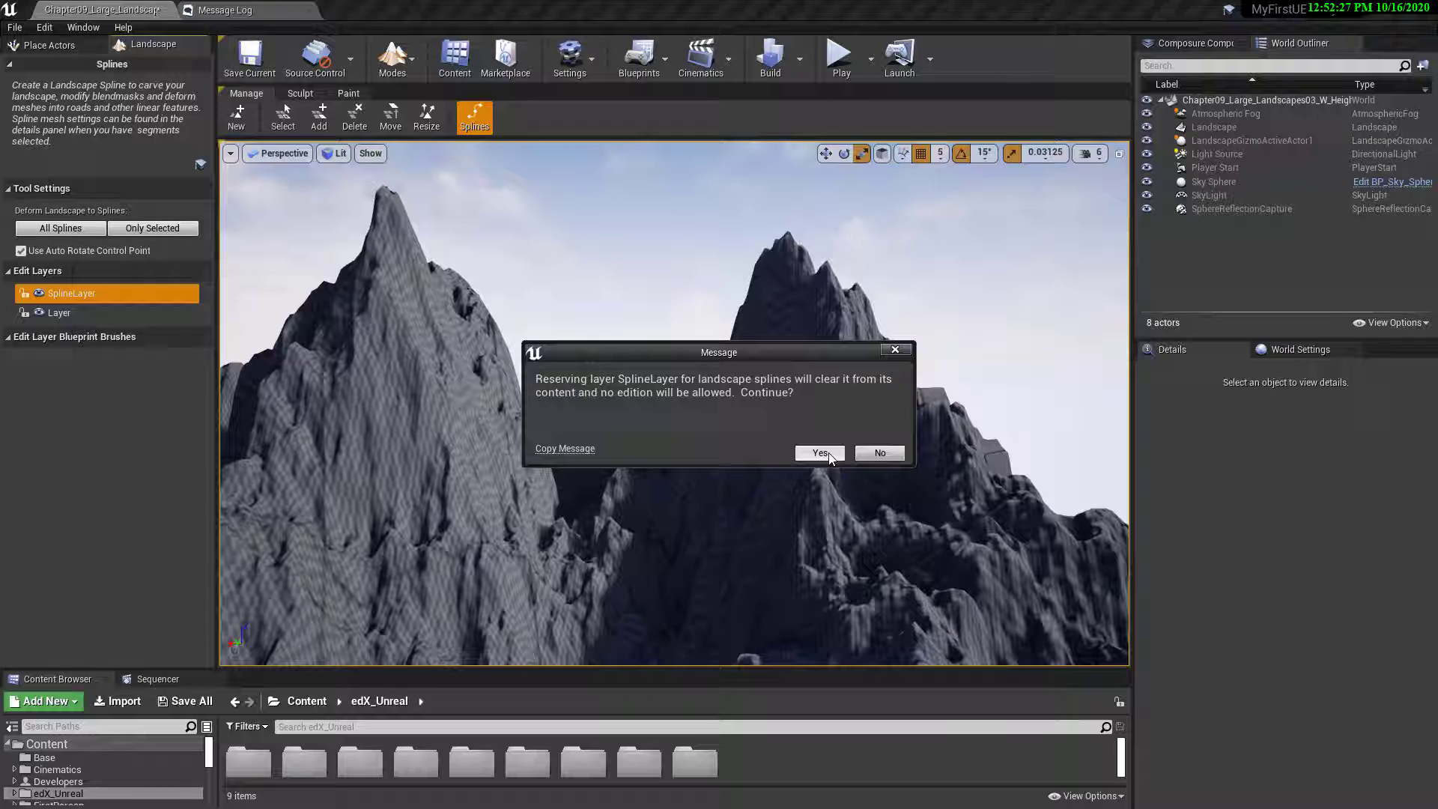
Confirm the spline reservation and place control points forming a road across the mountainside.
{"action": "left_click", "coordinate": [818, 452]}
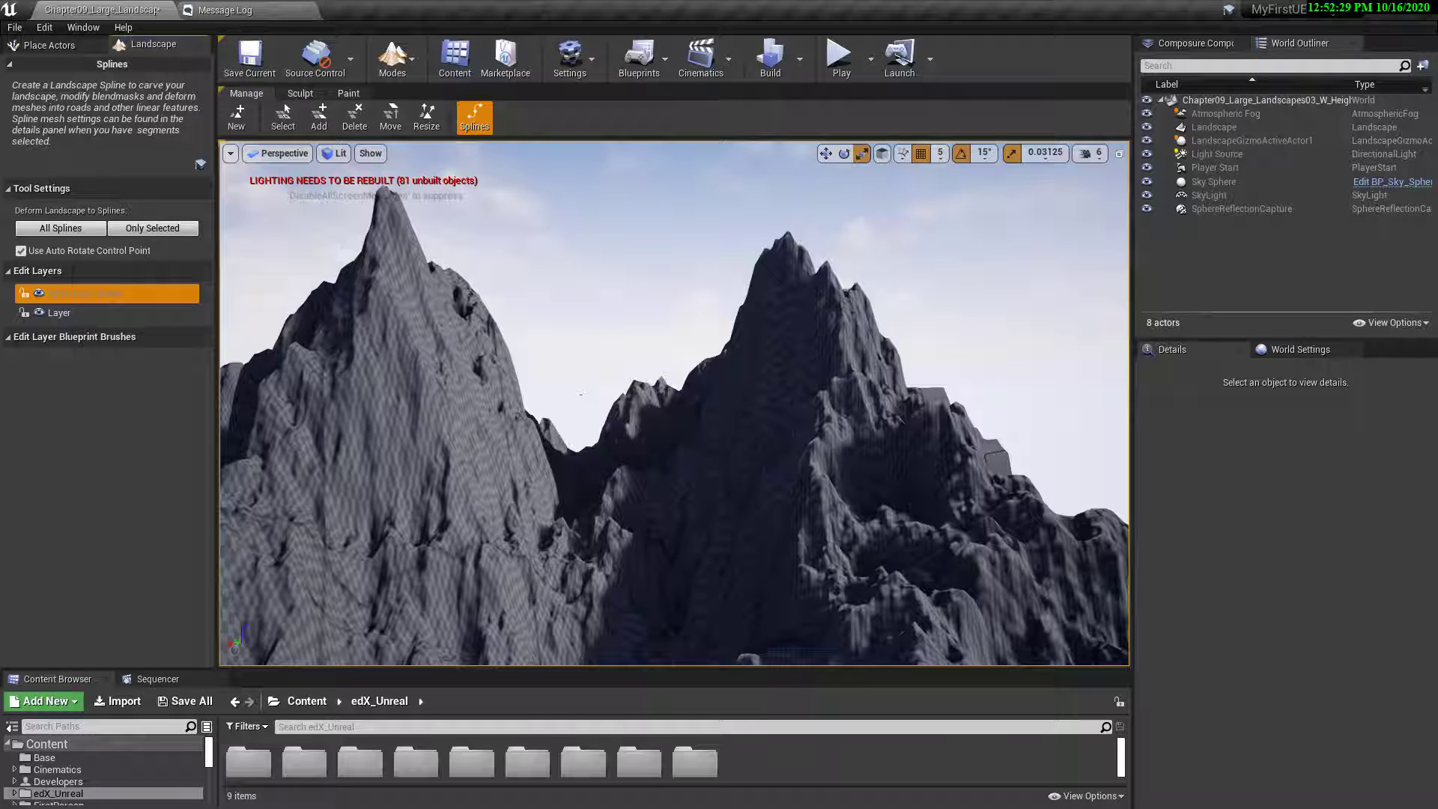
{"action": "mouse_move", "coordinate": [474, 117]}
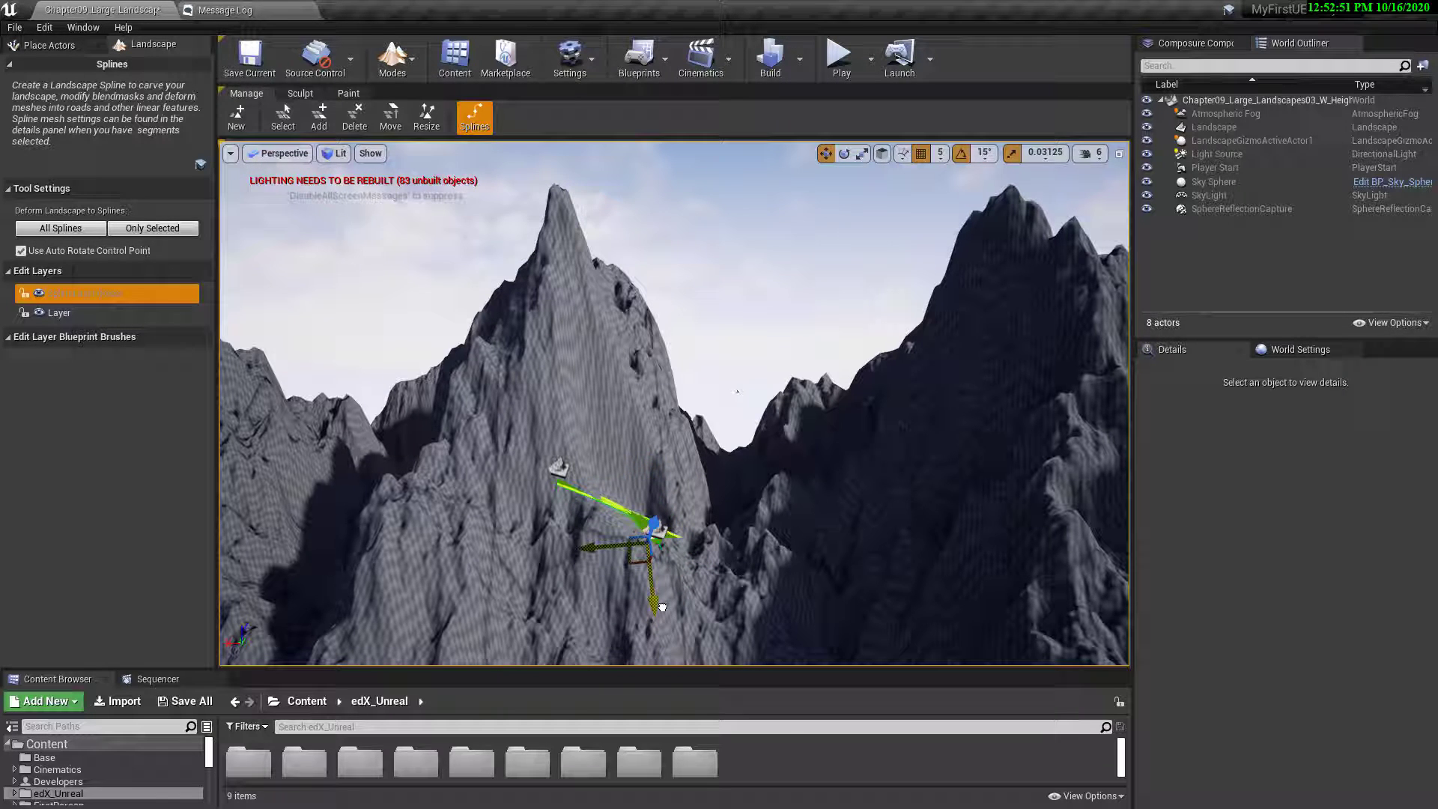
{"action": "left_click", "coordinate": [643, 541]}
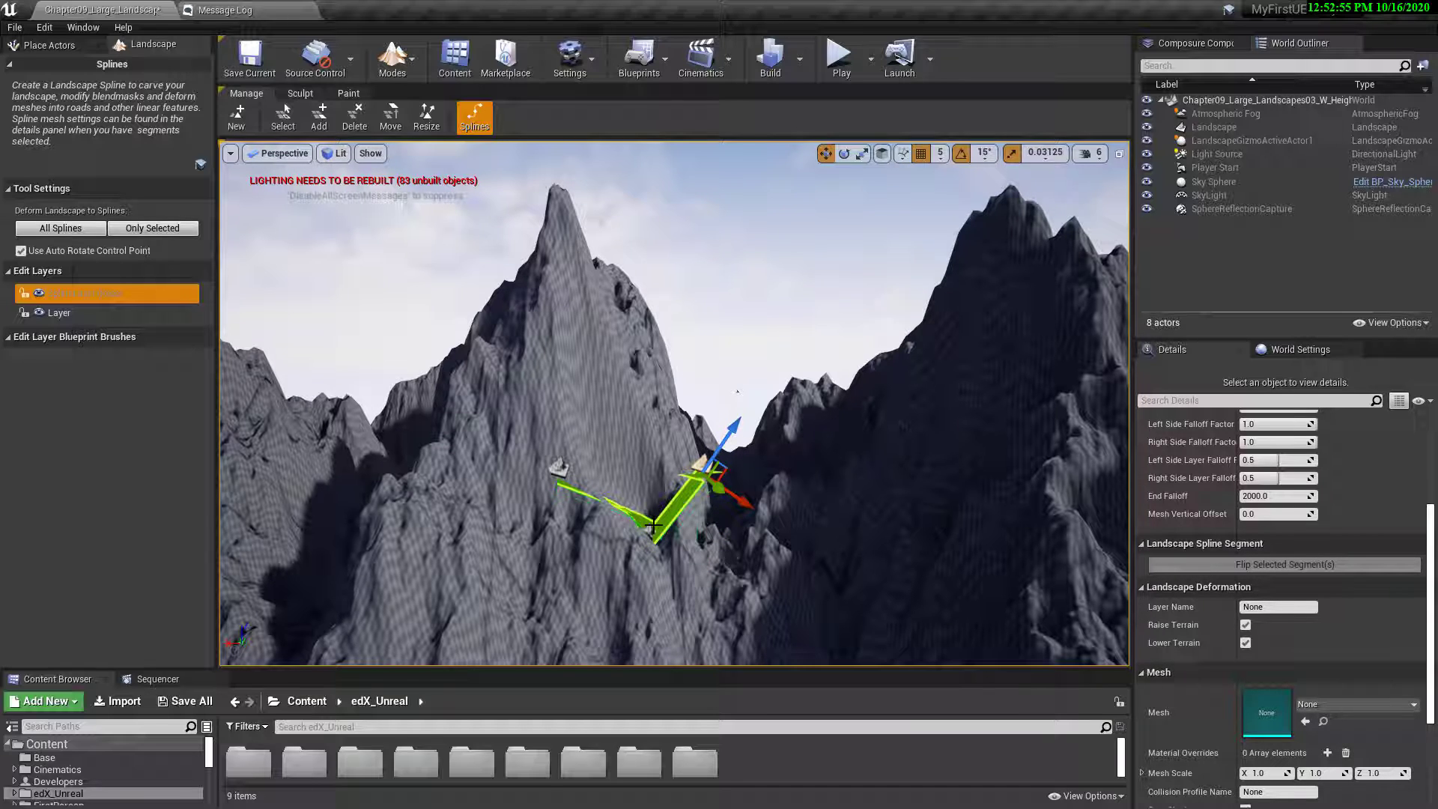
{"action": "left_click", "coordinate": [653, 527]}
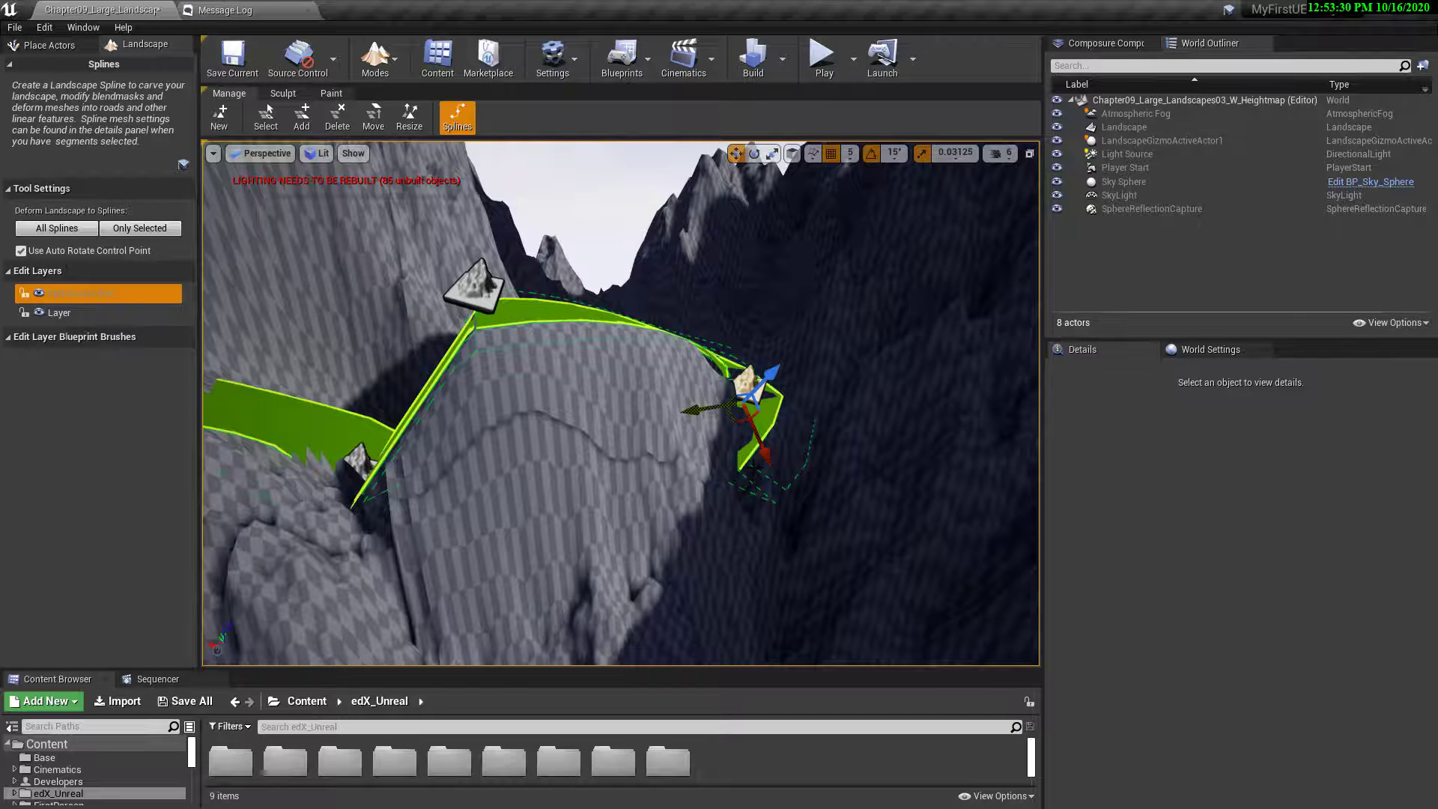
Check the spline in wireframe, add a control point past the bend, and return to Lit view.
{"action": "key", "text": "alt+2"}
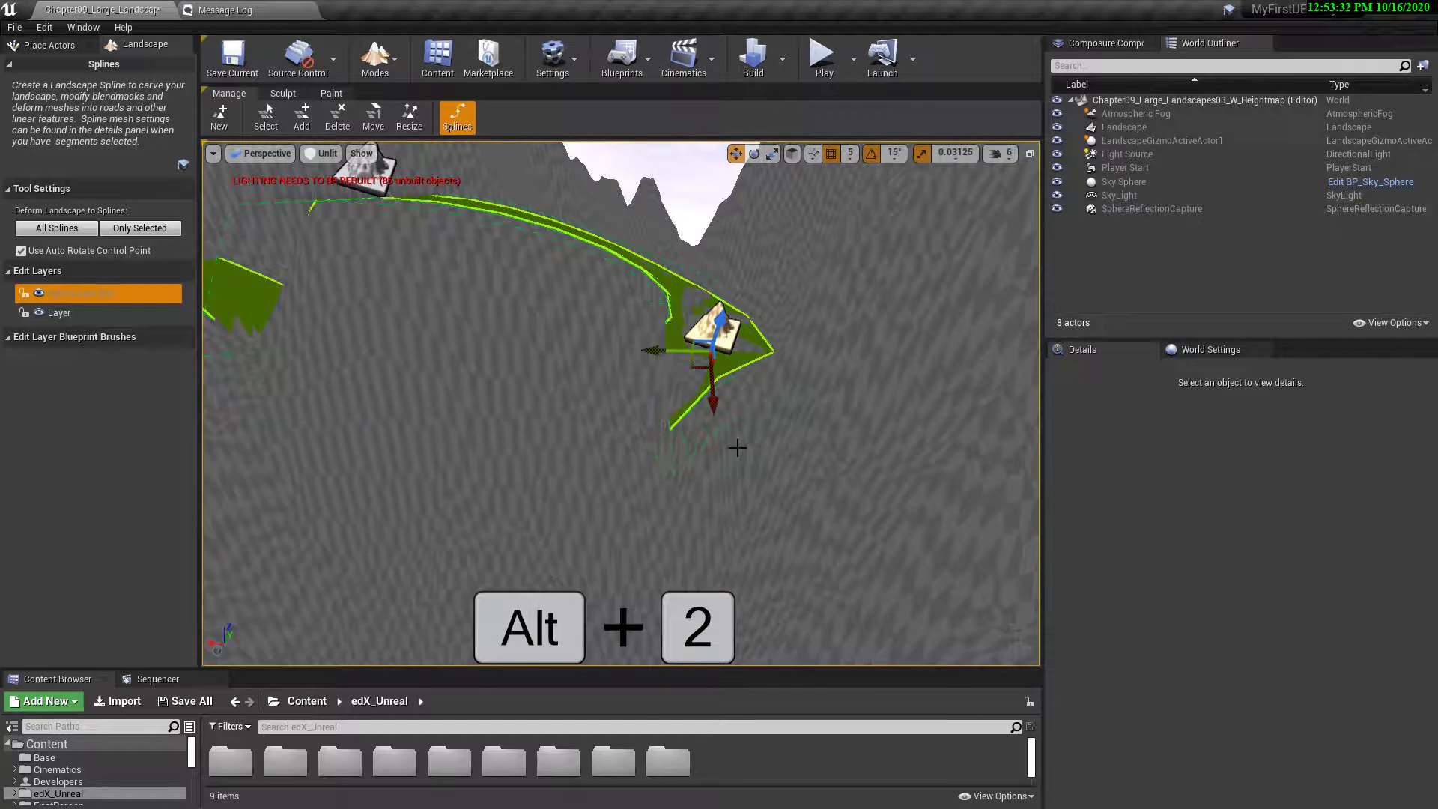
{"action": "key", "text": "alt+2"}
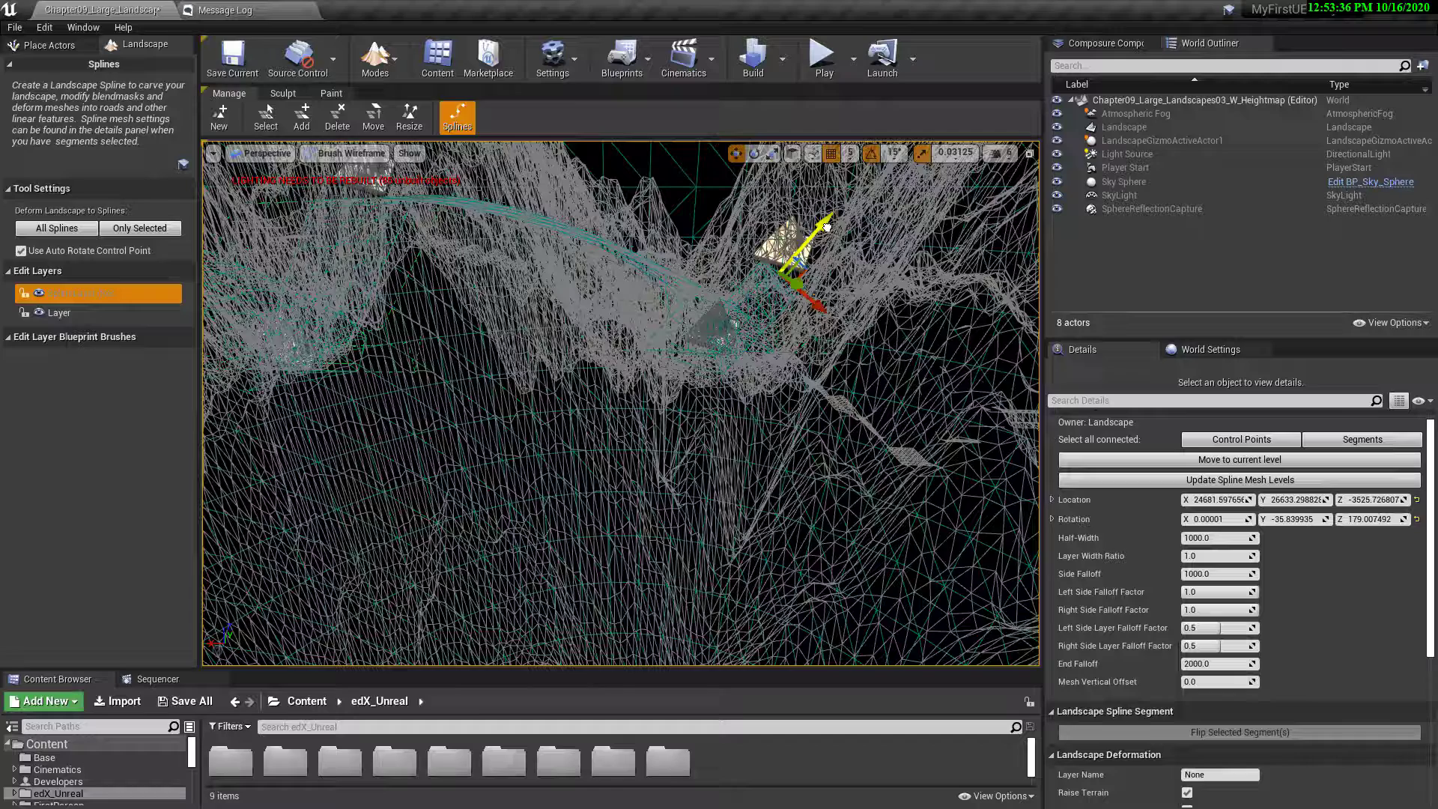
{"action": "left_click", "coordinate": [344, 152]}
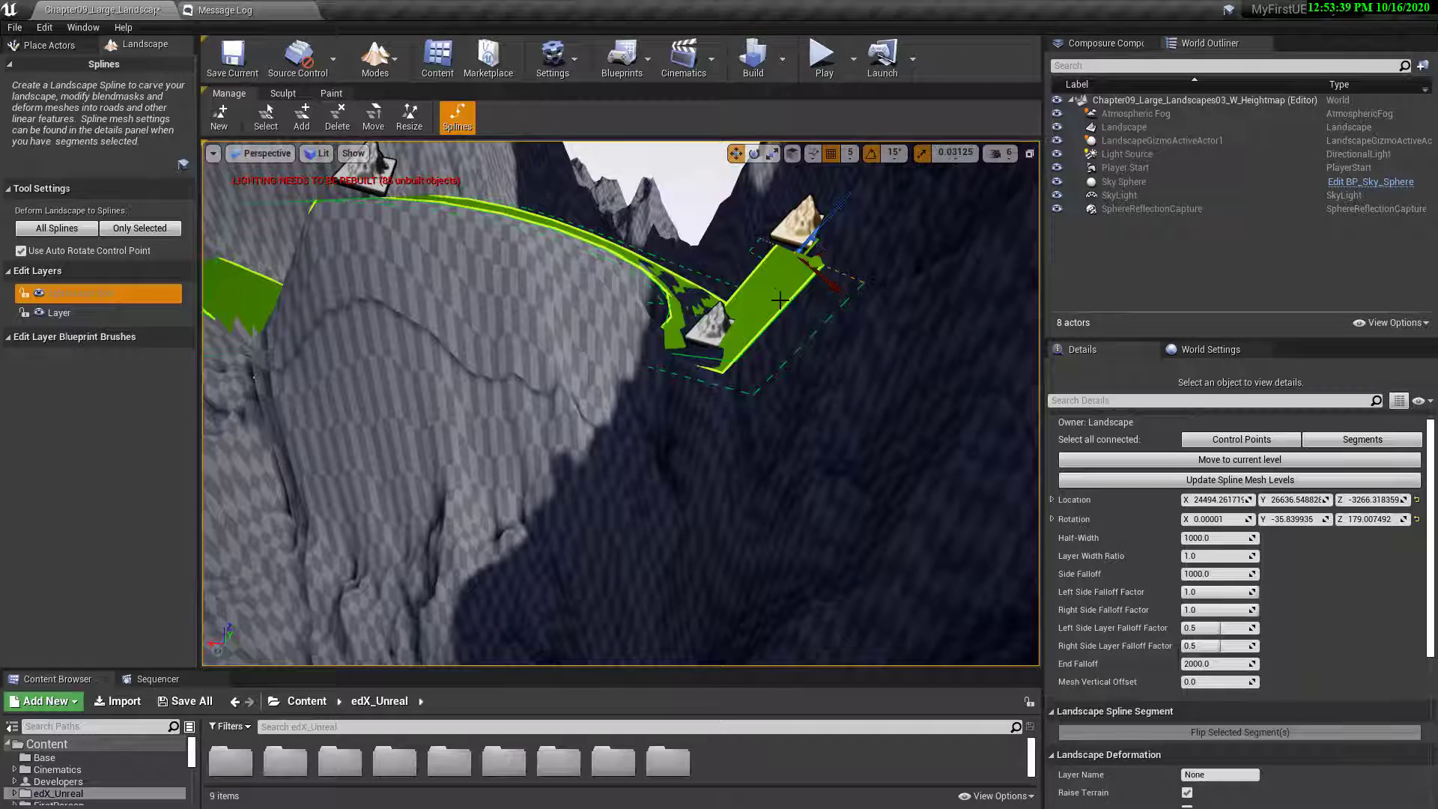
{"action": "key", "text": "alt+4"}
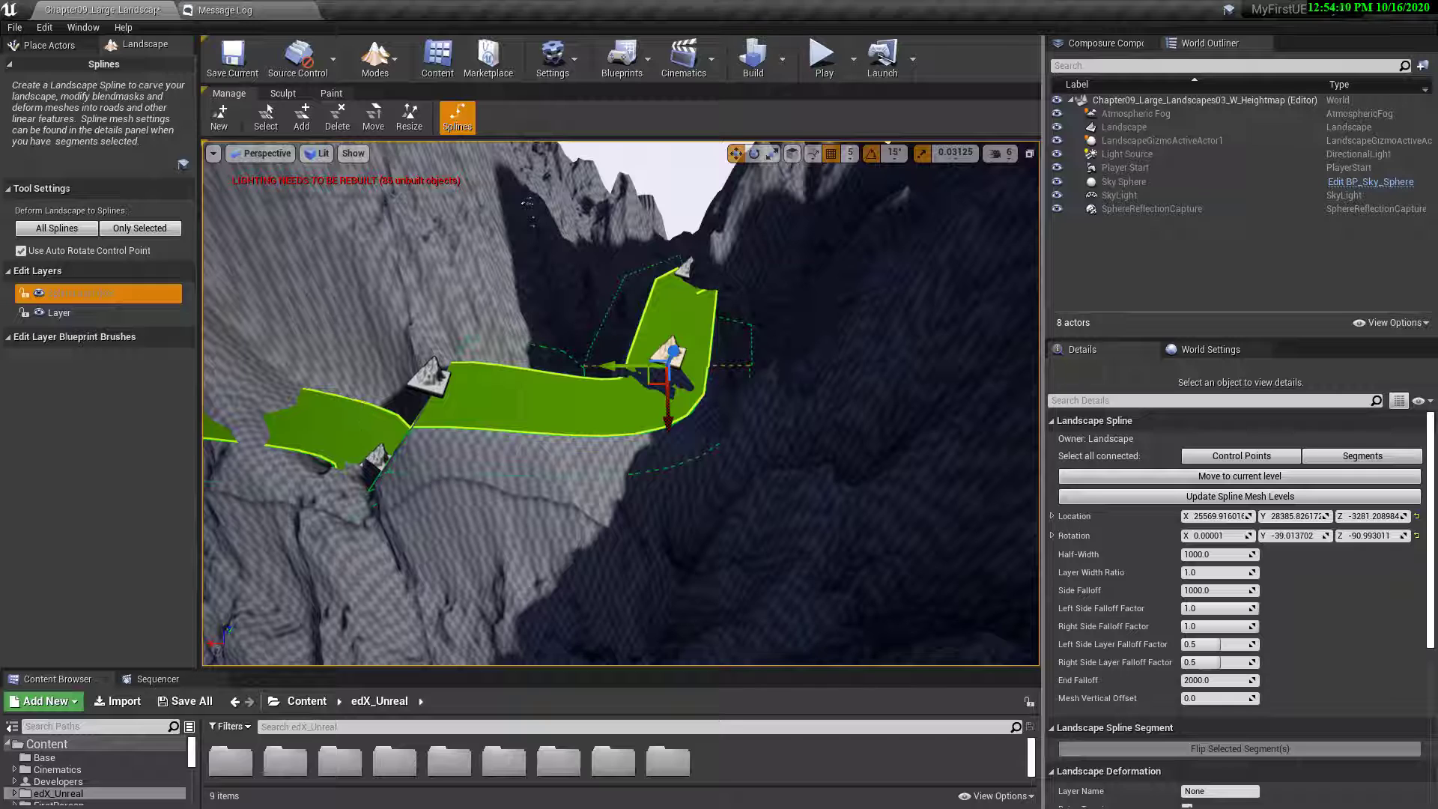
Review the Mesh settings in Details and select the upper road segment to inspect it.
{"action": "scroll", "scroll_direction": "down", "scroll_amount": 3}
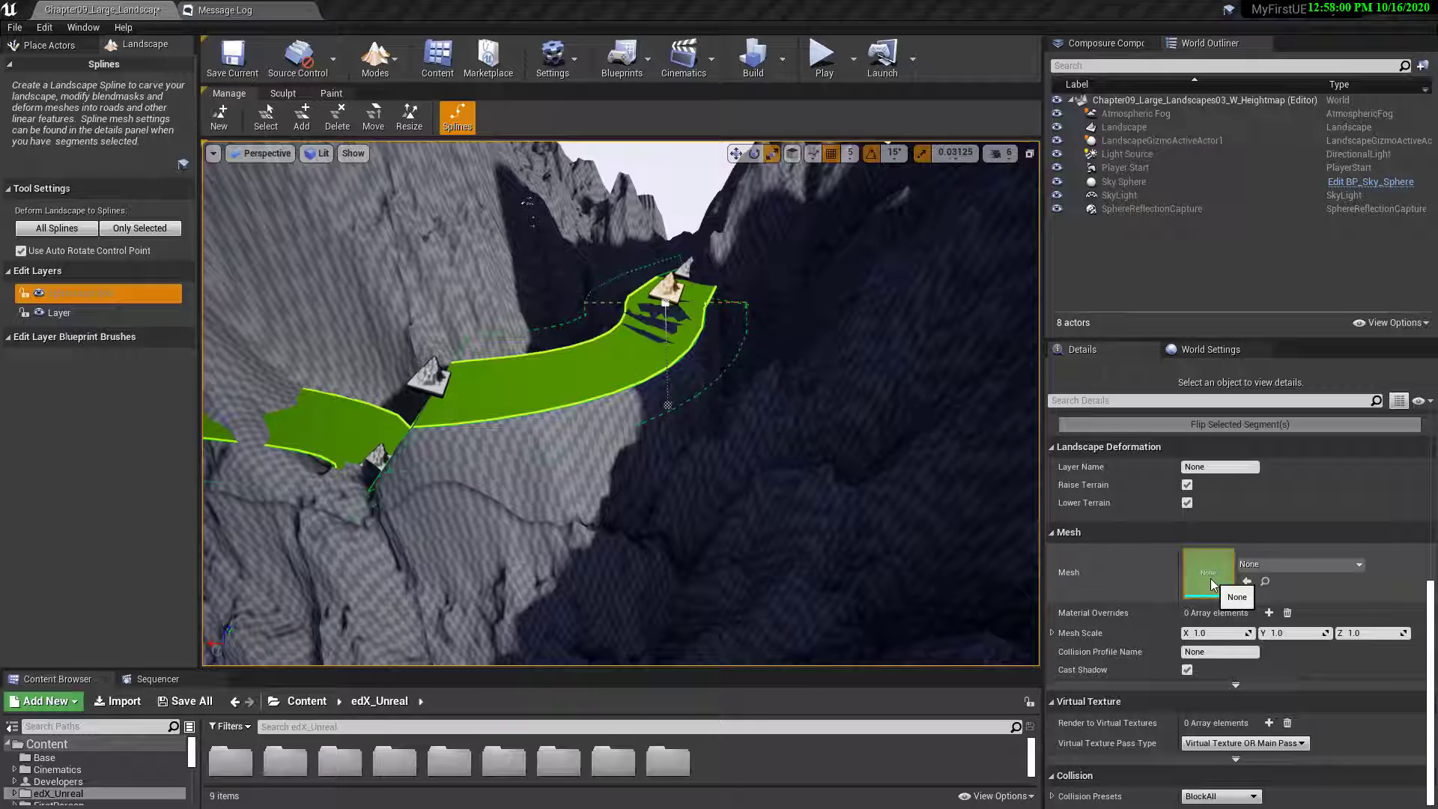
{"action": "mouse_move", "coordinate": [1072, 490]}
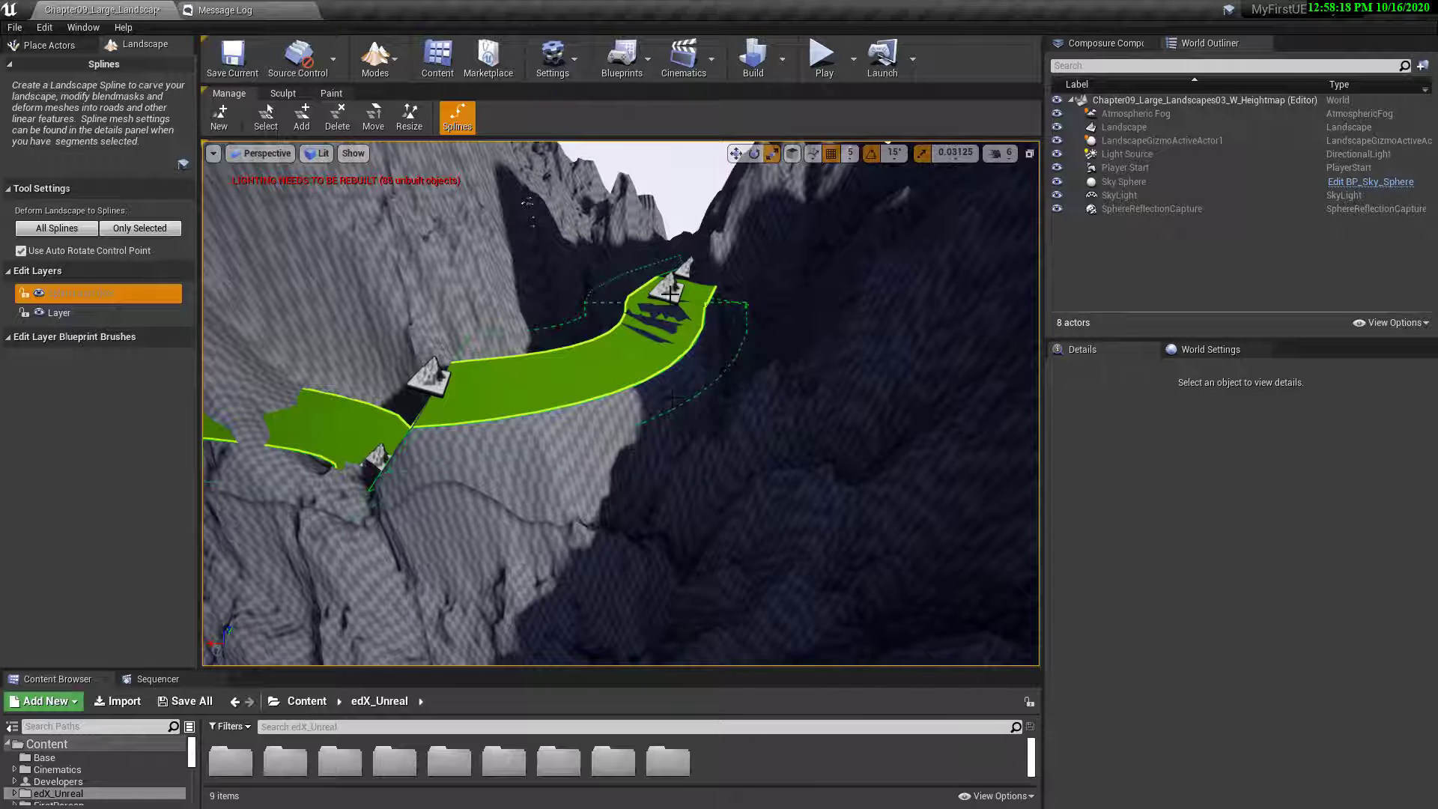
{"action": "left_click", "coordinate": [666, 293]}
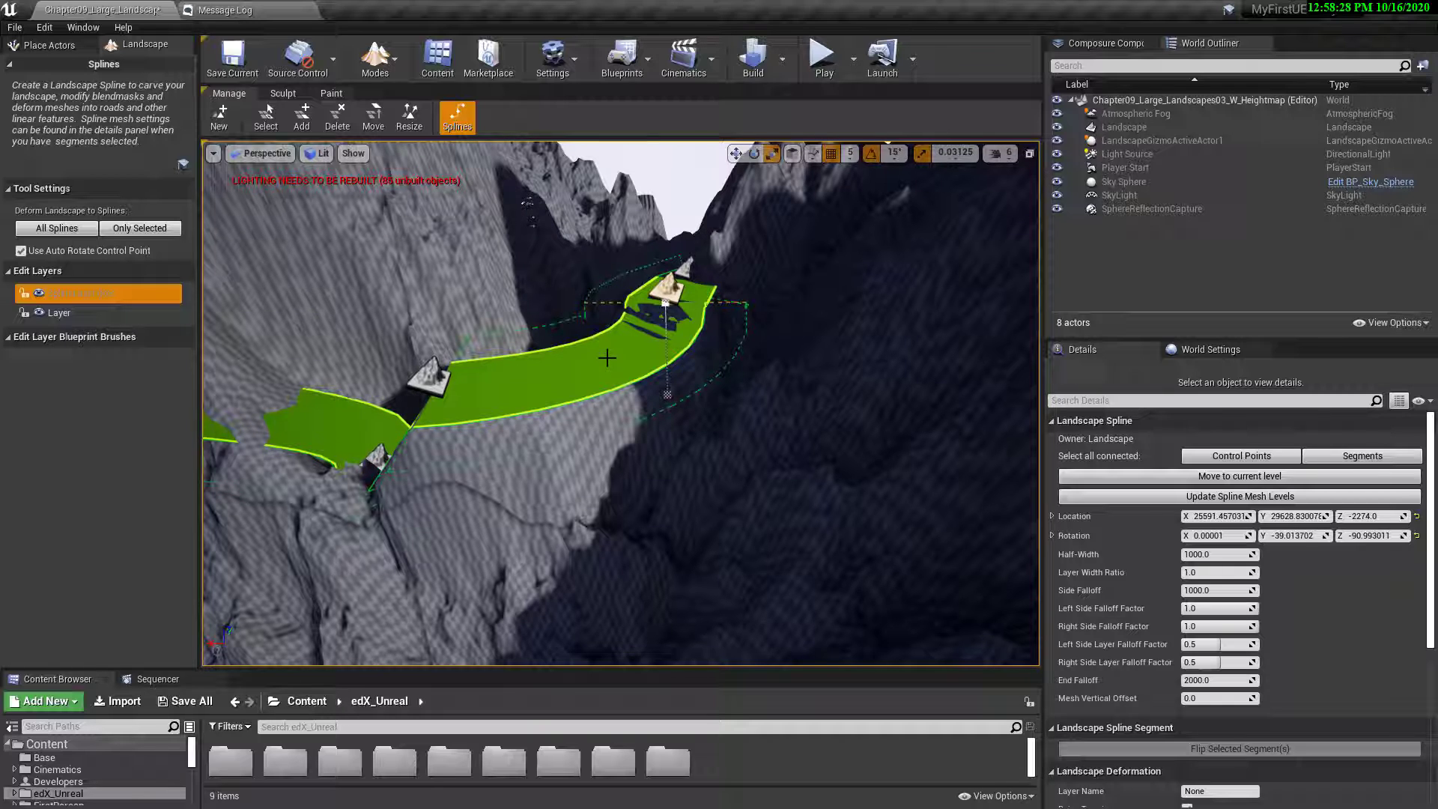
Leave landscape spline editing and switch the editor to Select mode.
{"action": "left_click", "coordinate": [48, 43]}
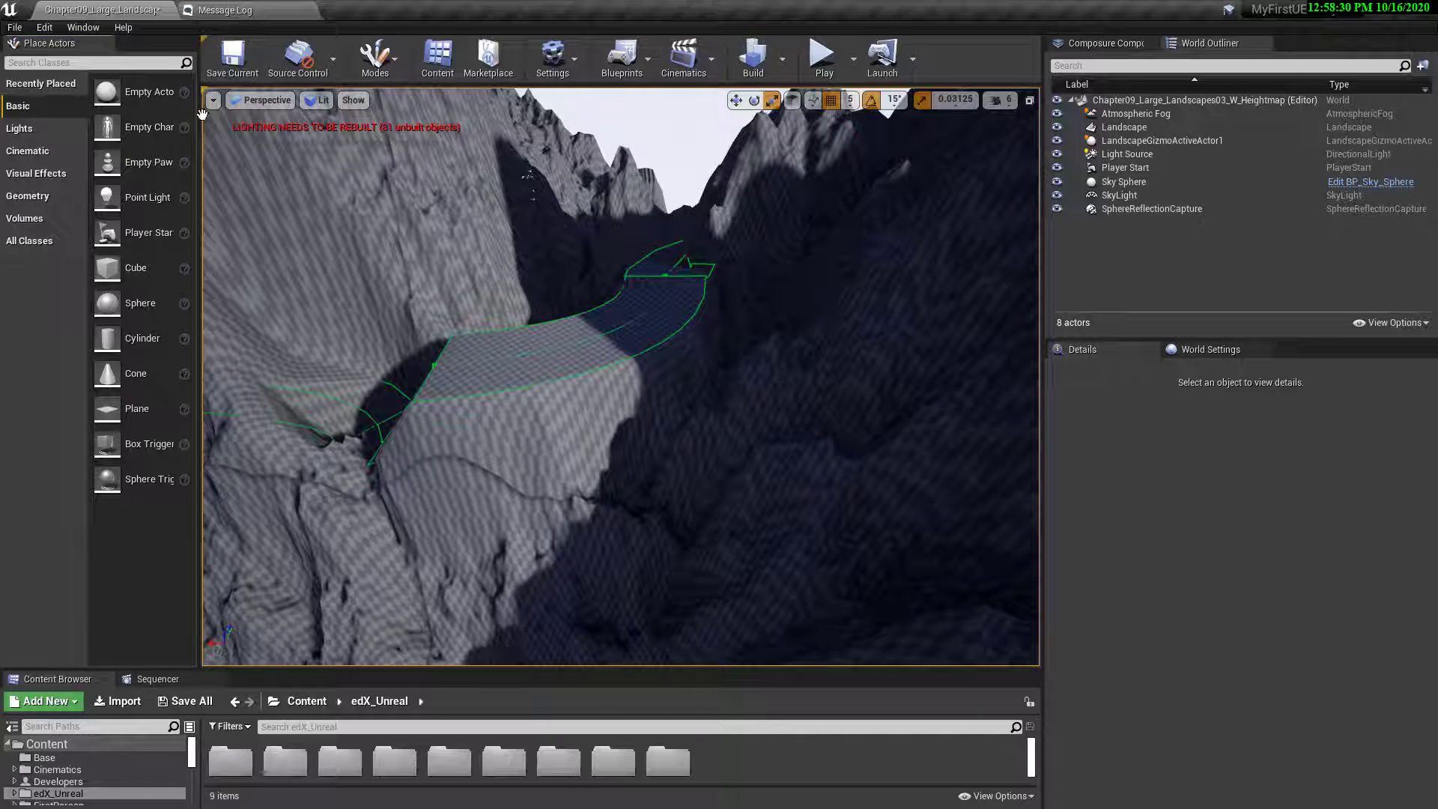
{"action": "left_click", "coordinate": [376, 57]}
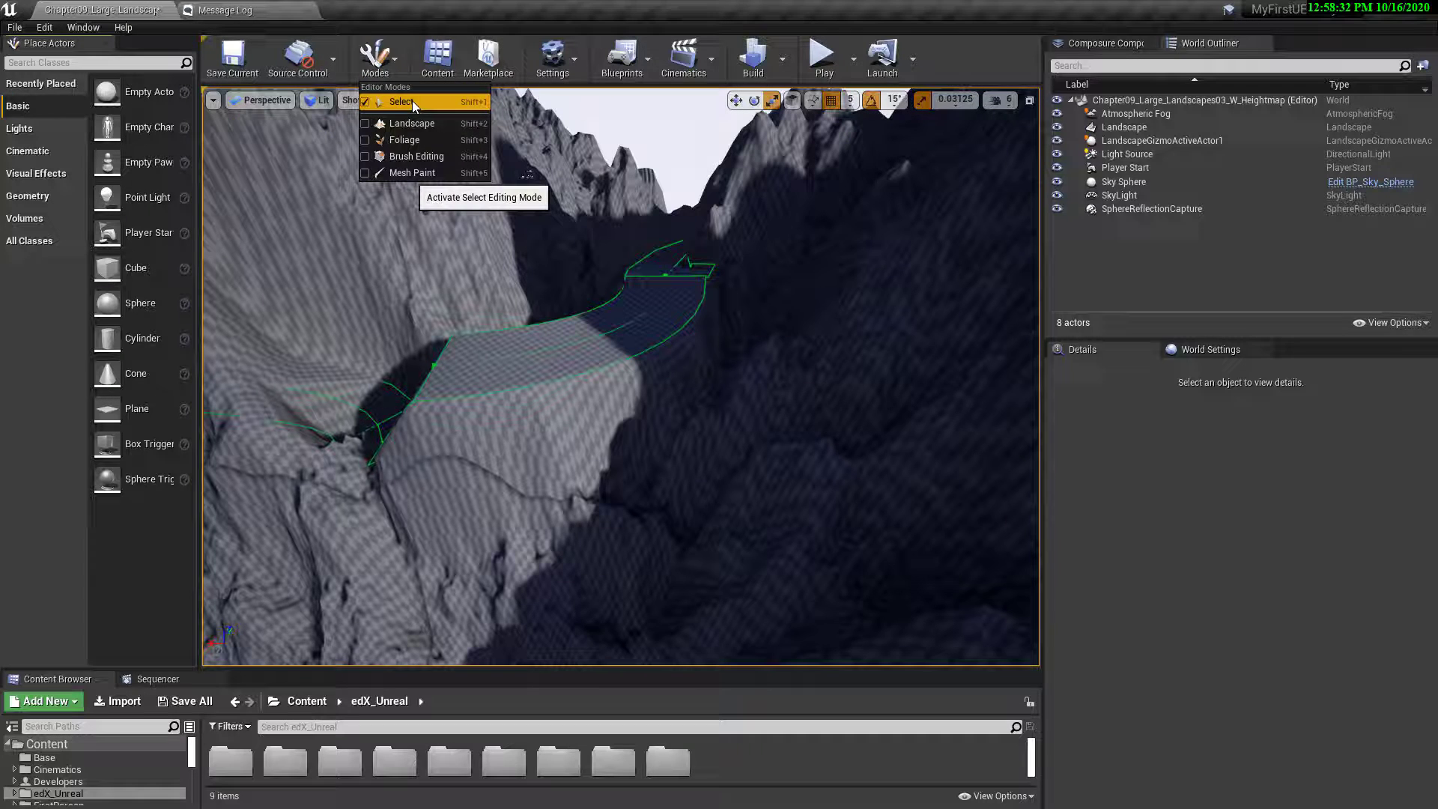
{"action": "left_click", "coordinate": [400, 102]}
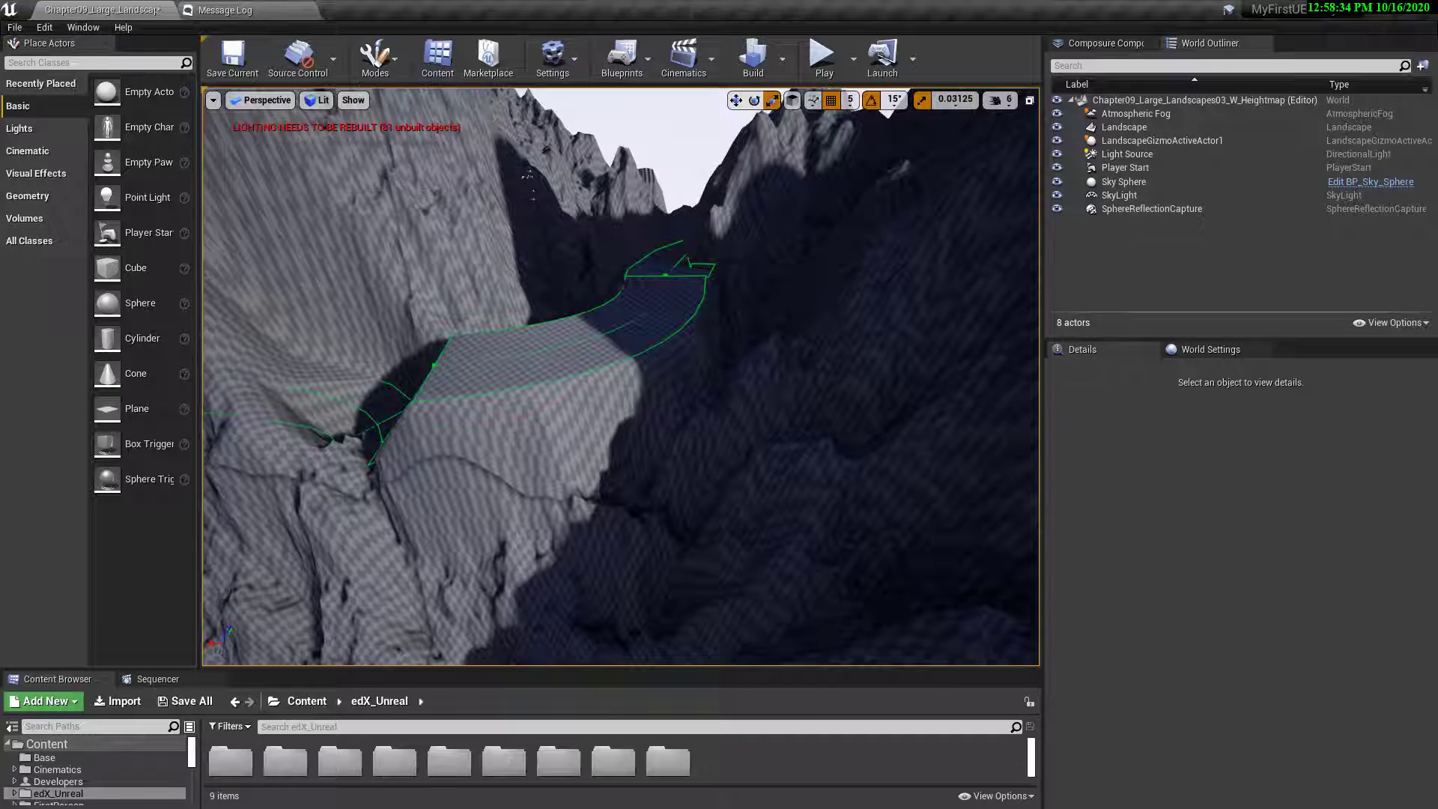